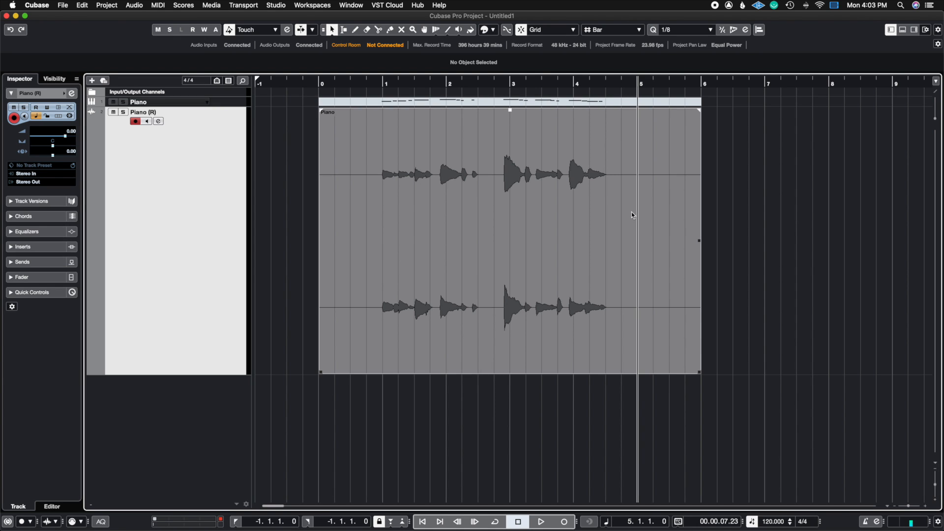
pyautogui.moveTo(490, 149)
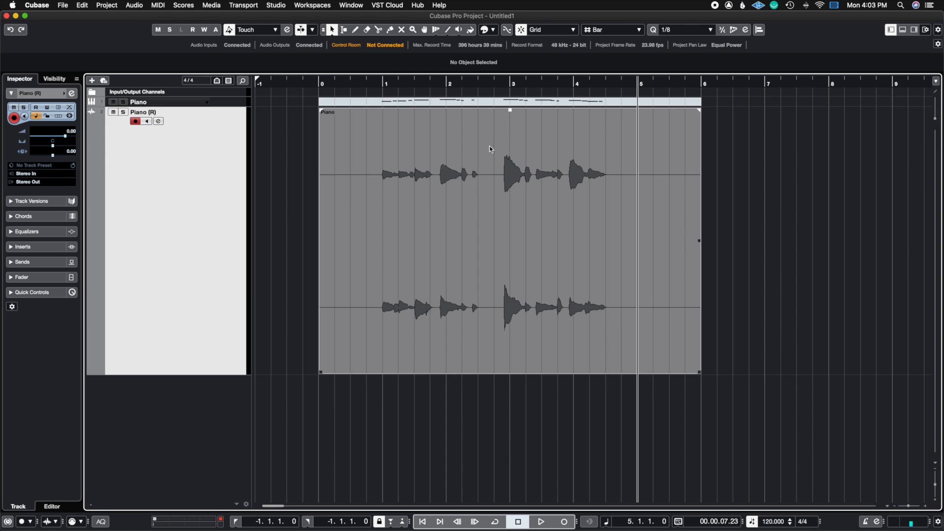
pyautogui.moveTo(435, 221)
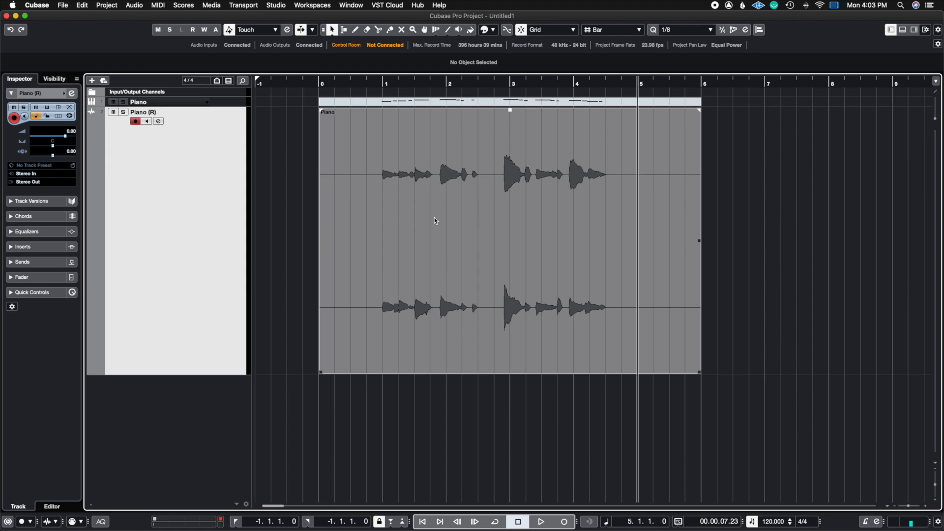
pyautogui.moveTo(496, 195)
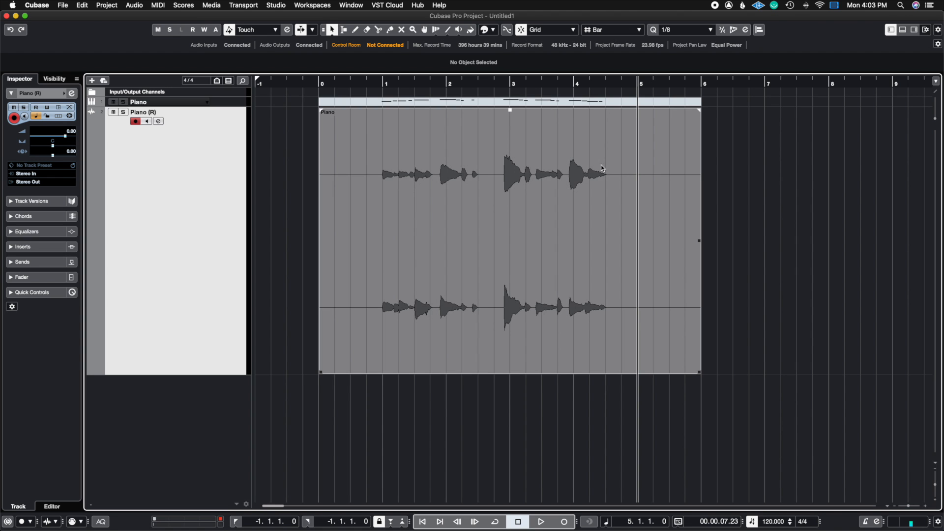
pyautogui.moveTo(486, 197)
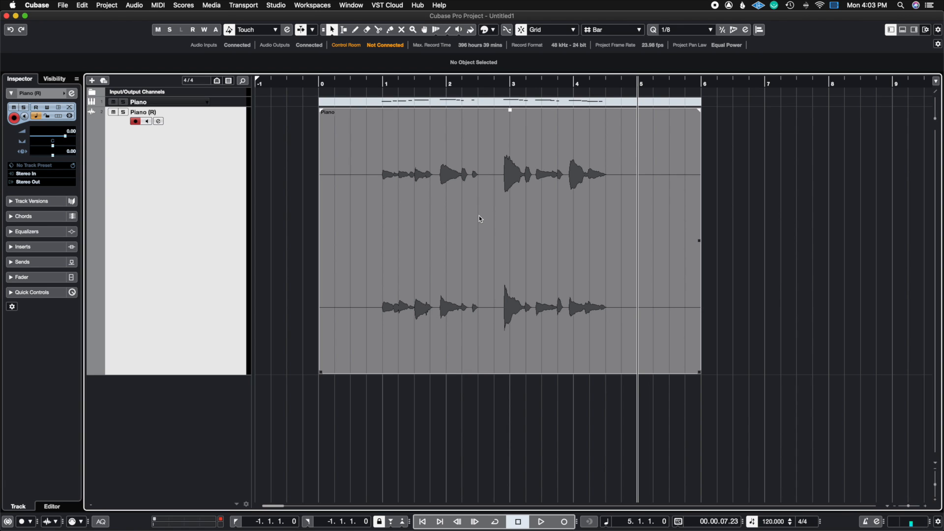
pyautogui.moveTo(413, 194)
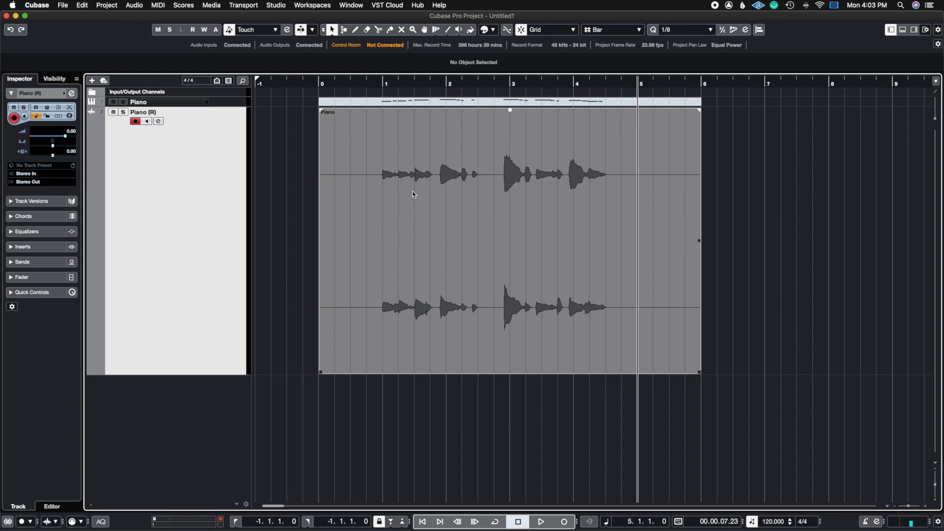
pyautogui.moveTo(398, 255)
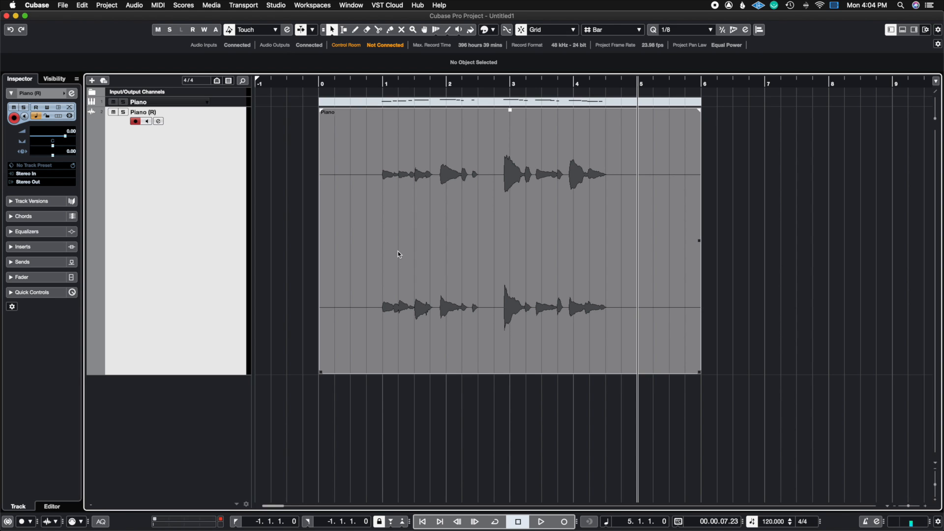
pyautogui.moveTo(592, 311)
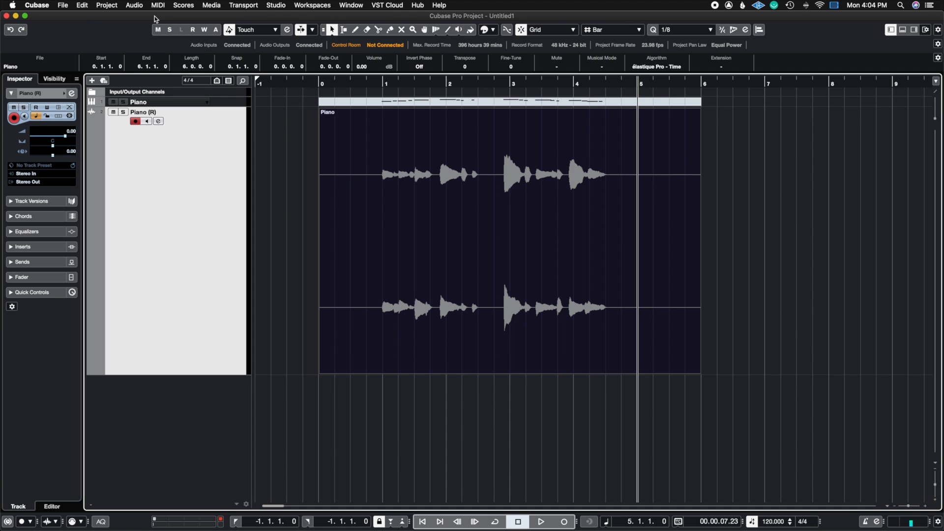
# Open the Detect Silence dialog for the Piano event via Audio > Advanced.
pyautogui.click(134, 5)
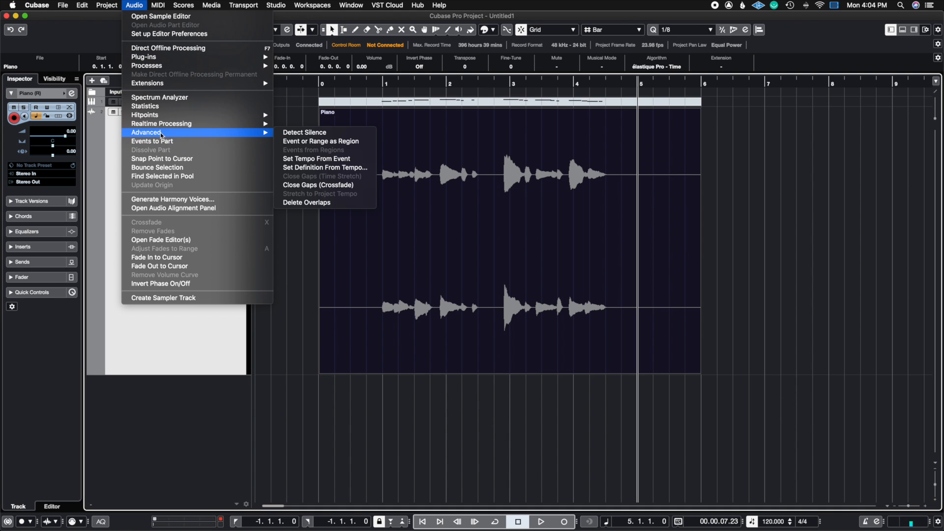
pyautogui.moveTo(324, 136)
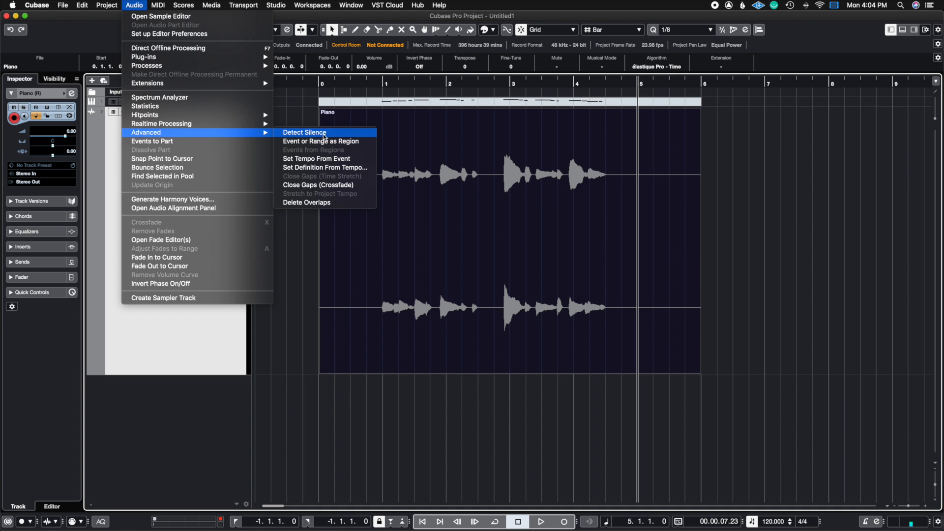
pyautogui.click(304, 132)
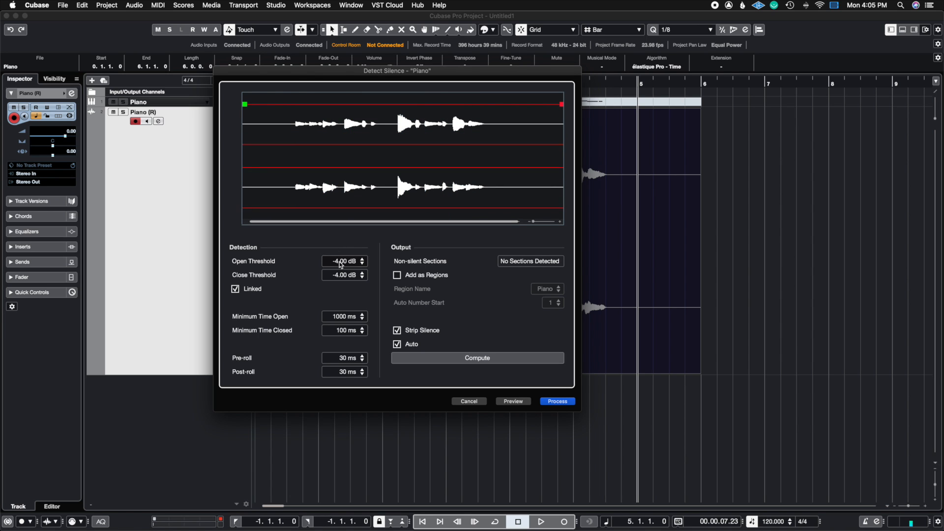
# Lower the linked thresholds to -14 dB and compute, finding two non-silent sections.
pyautogui.click(362, 263)
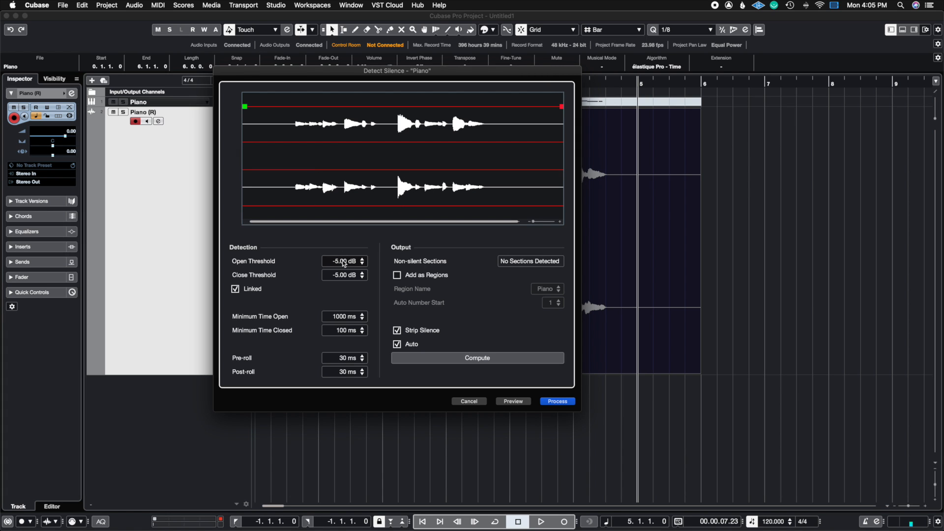
pyautogui.click(362, 263)
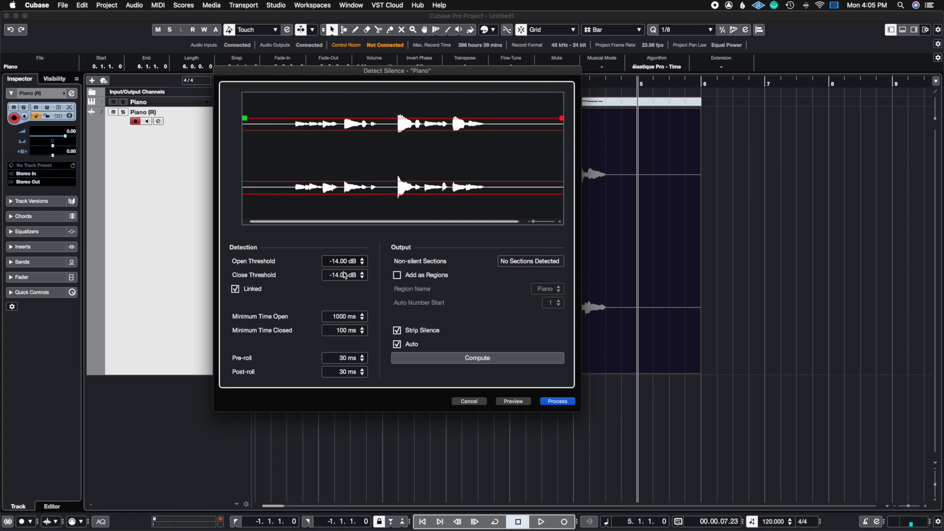
pyautogui.click(476, 357)
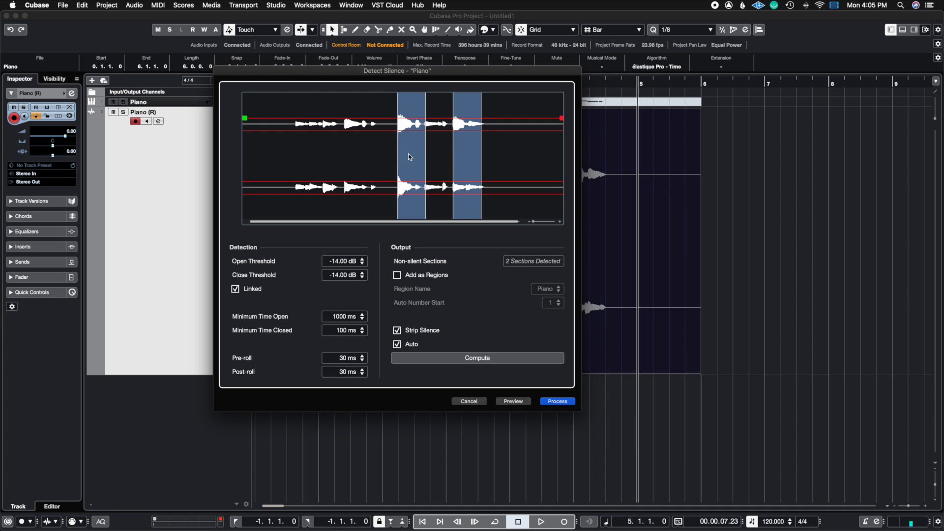
pyautogui.moveTo(422, 172)
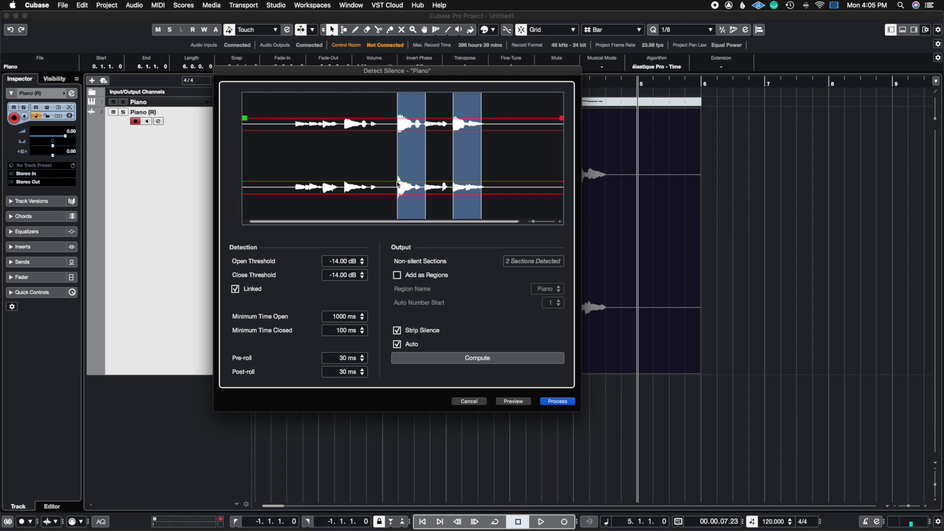
pyautogui.moveTo(361, 198)
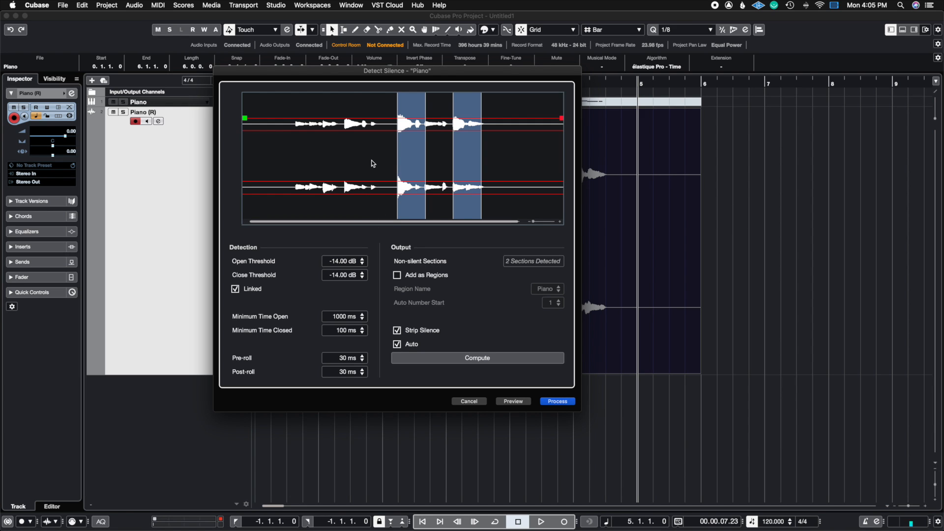
pyautogui.moveTo(314, 123)
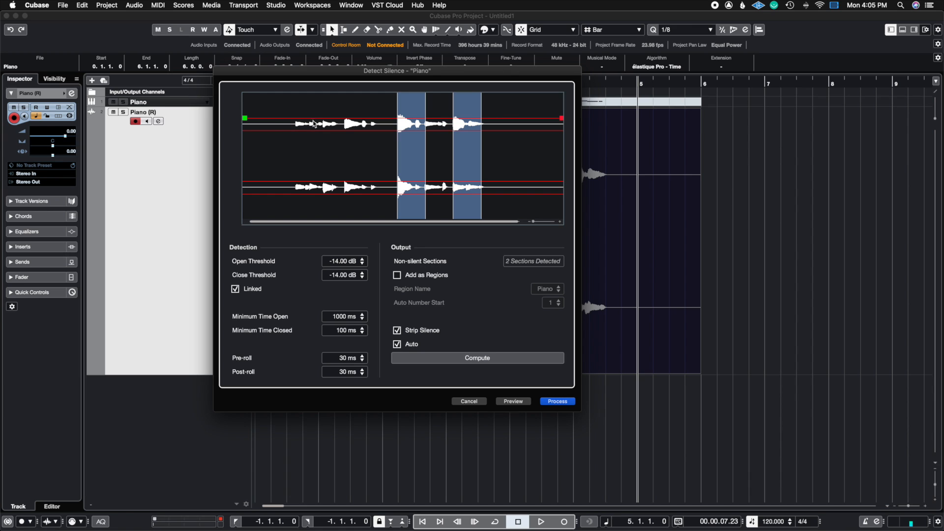
pyautogui.moveTo(450, 136)
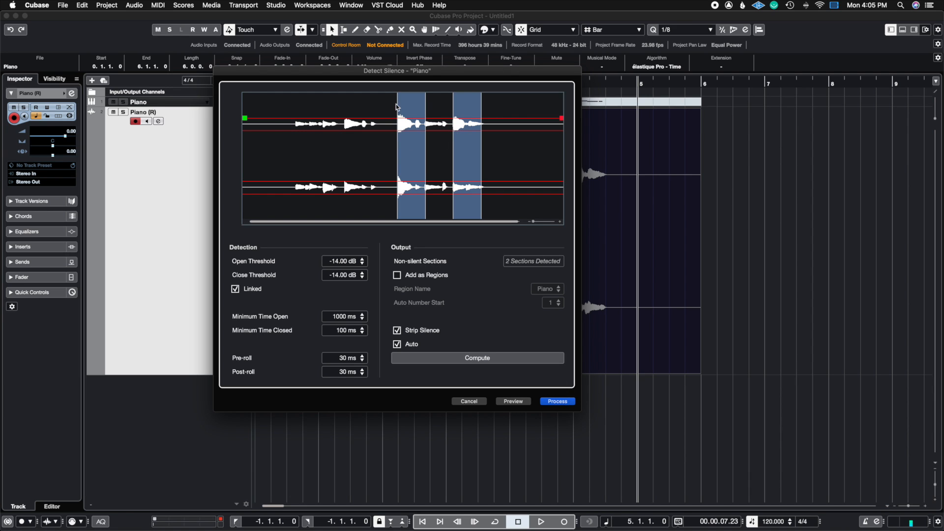
pyautogui.moveTo(454, 99)
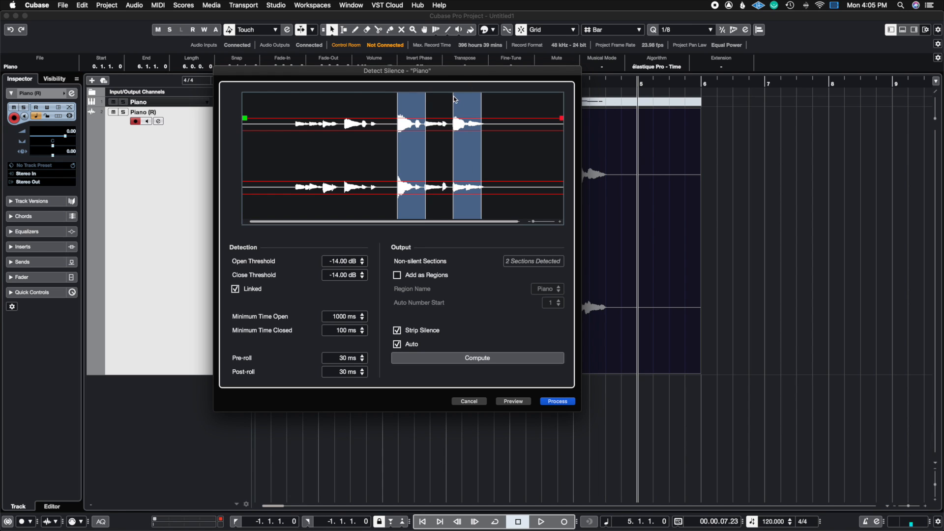
pyautogui.moveTo(492, 170)
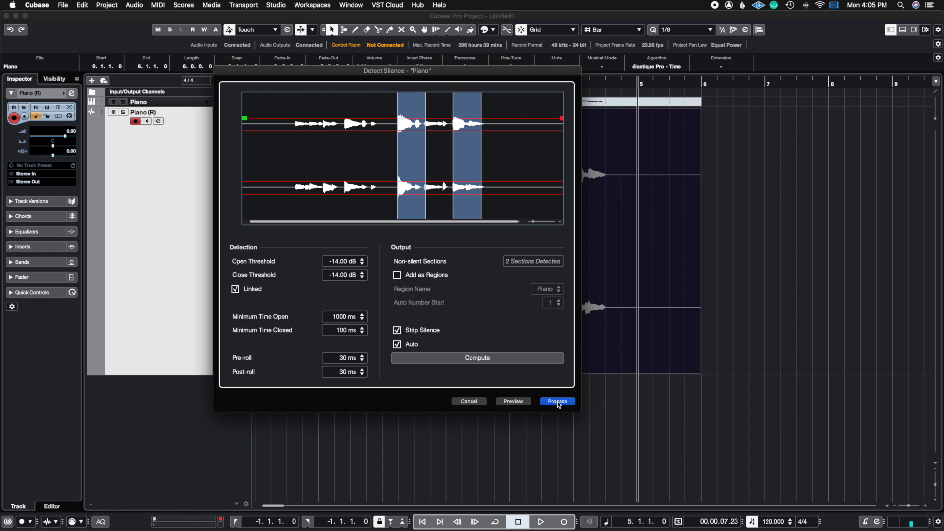
# Reopen Detect Silence and drop the linked Open/Close thresholds to -23 dB.
pyautogui.click(556, 401)
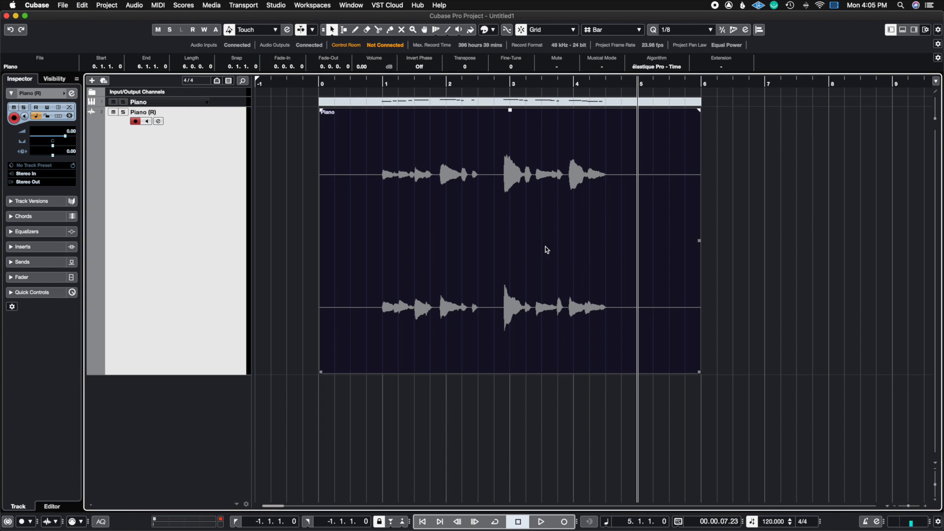
pyautogui.click(134, 5)
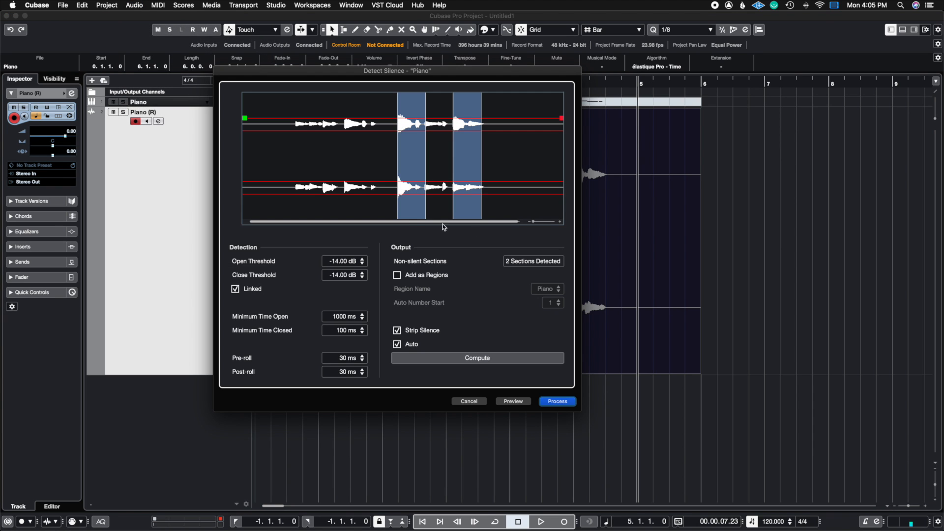
pyautogui.moveTo(418, 207)
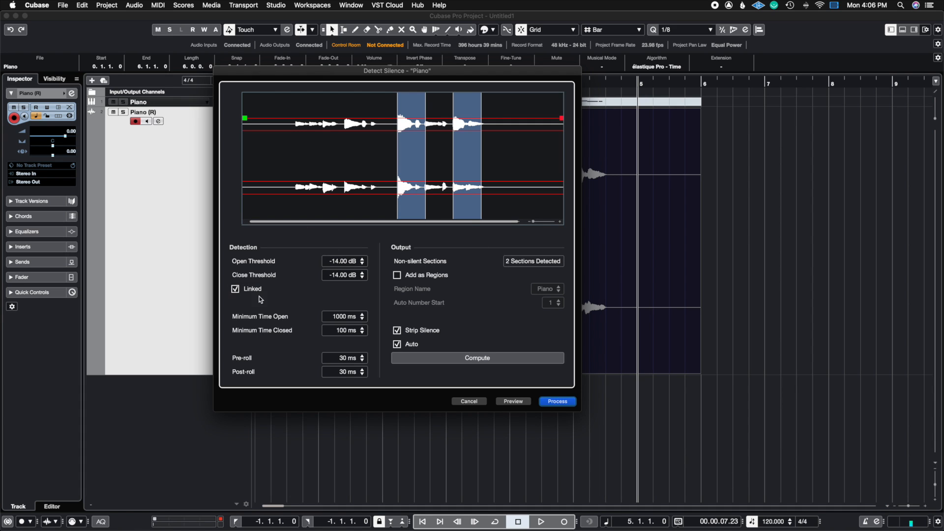
pyautogui.click(362, 263)
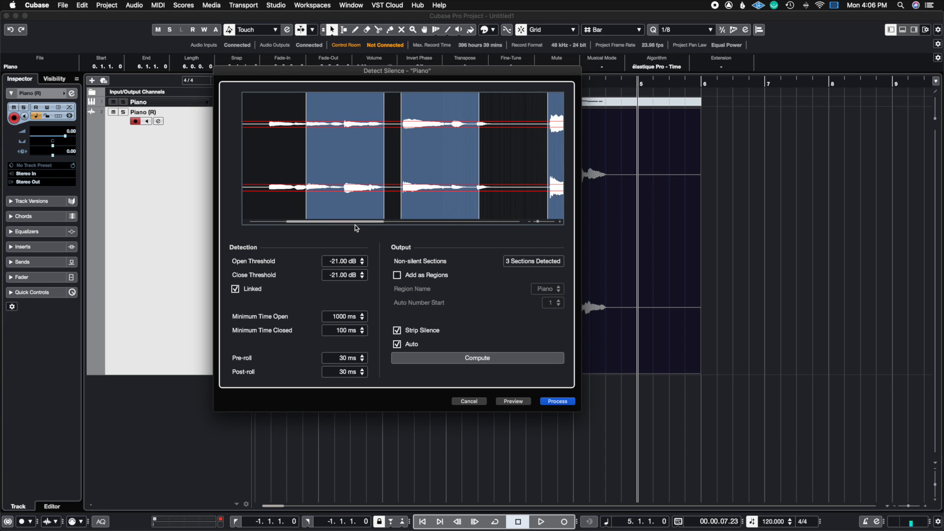
pyautogui.click(362, 262)
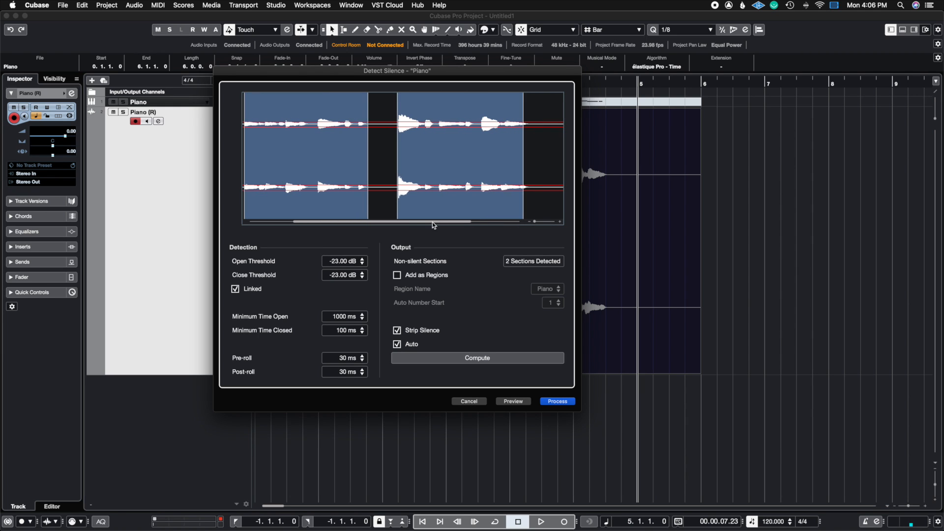
# Unlink the thresholds, setting open to about -7.9 dB and close to -23.2 dB.
pyautogui.click(236, 289)
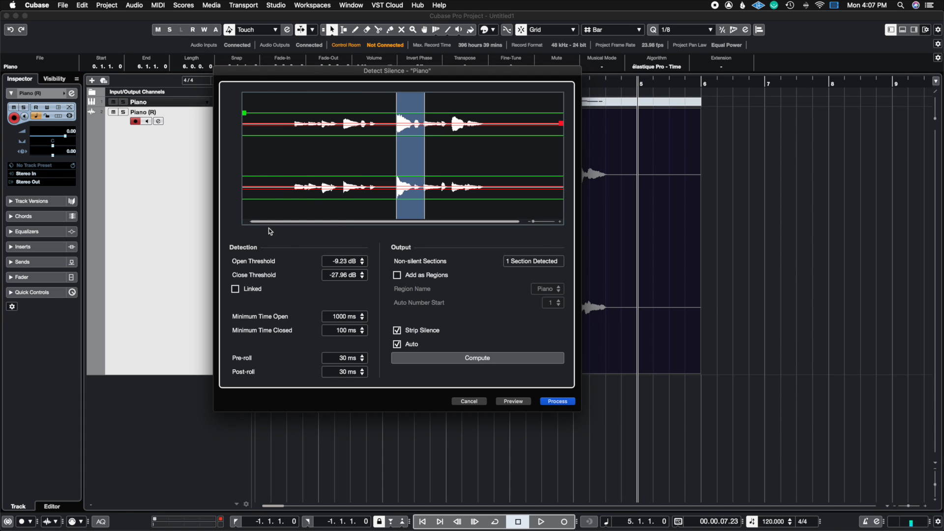
pyautogui.moveTo(279, 112)
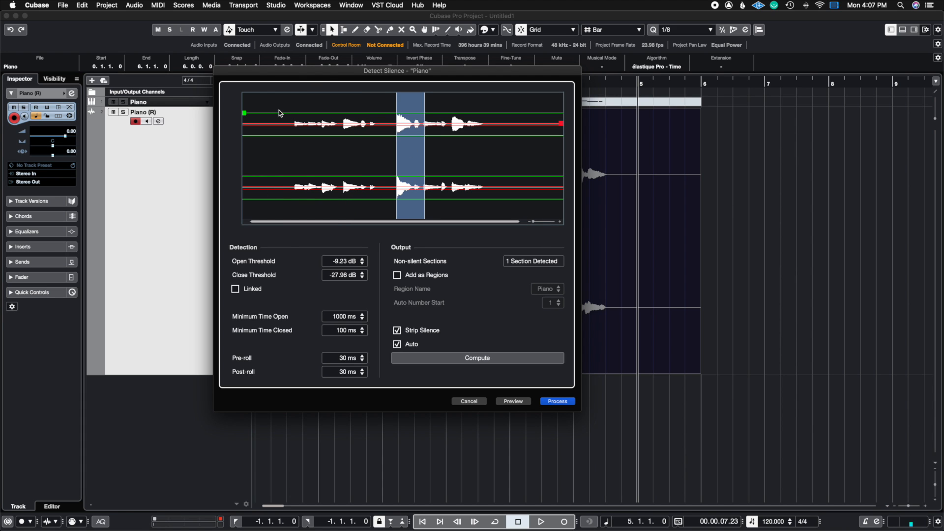
pyautogui.moveTo(244, 113); pyautogui.dragTo(244, 125)
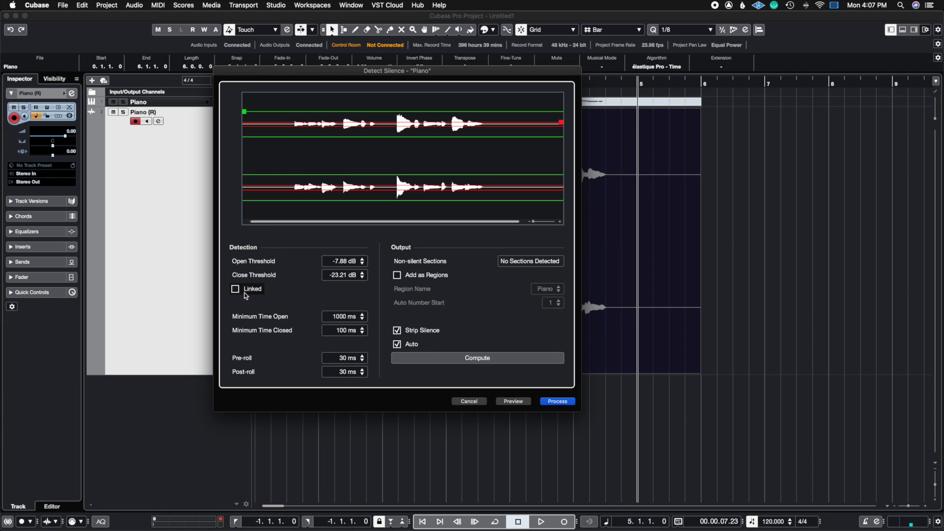
pyautogui.moveTo(236, 292)
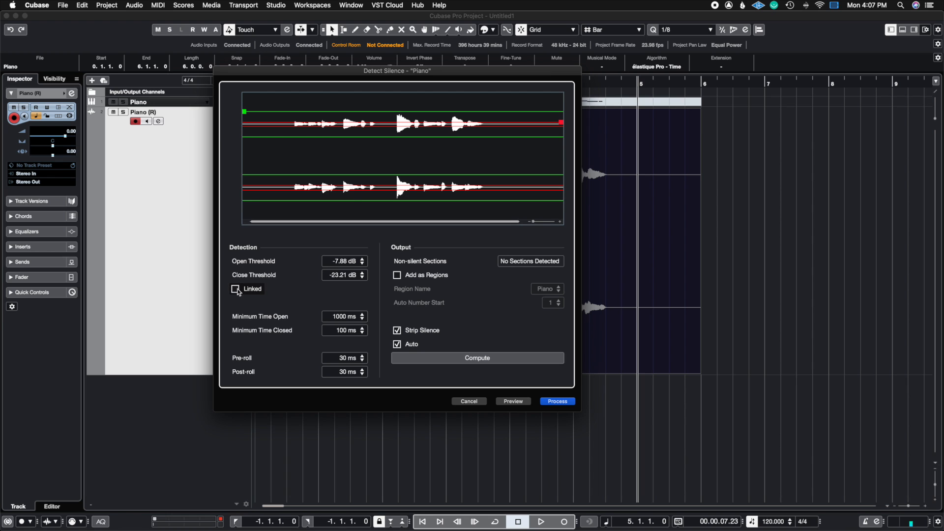
# Re-link the open and close thresholds.
pyautogui.click(236, 290)
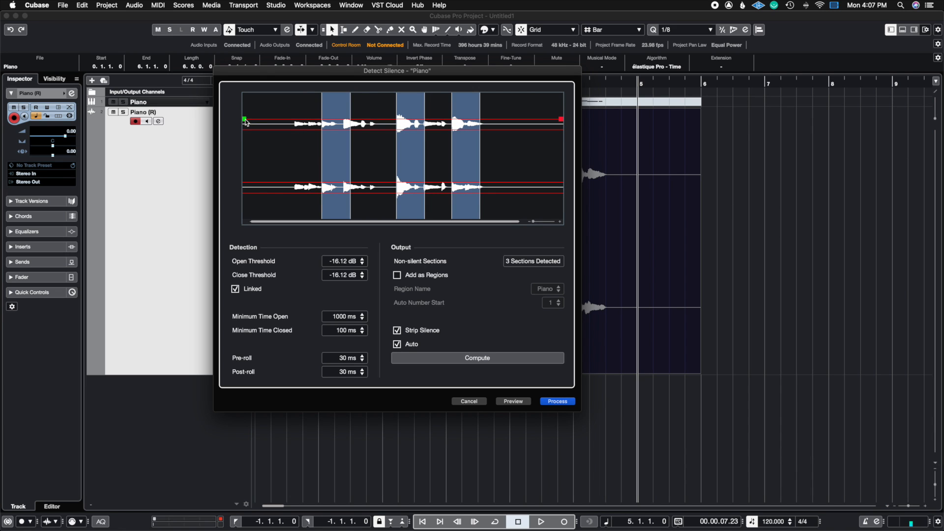
pyautogui.moveTo(324, 193)
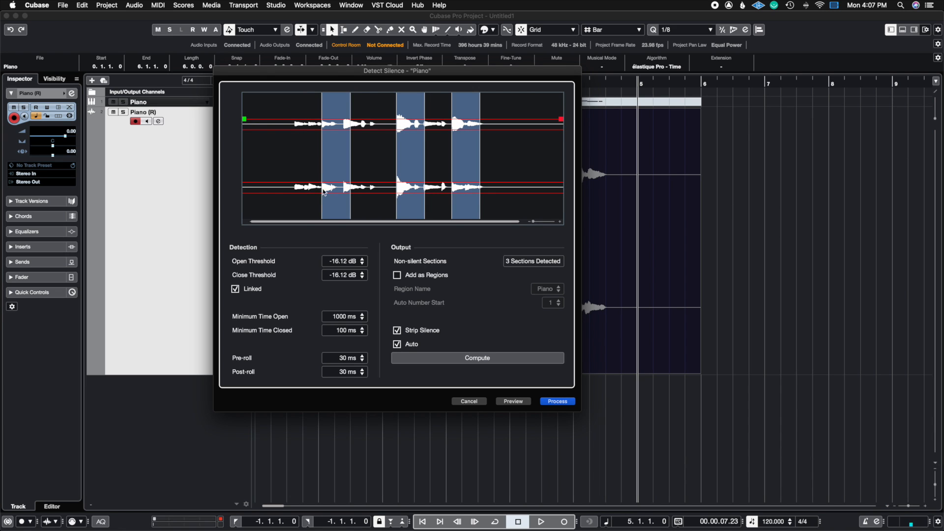
pyautogui.moveTo(277, 338)
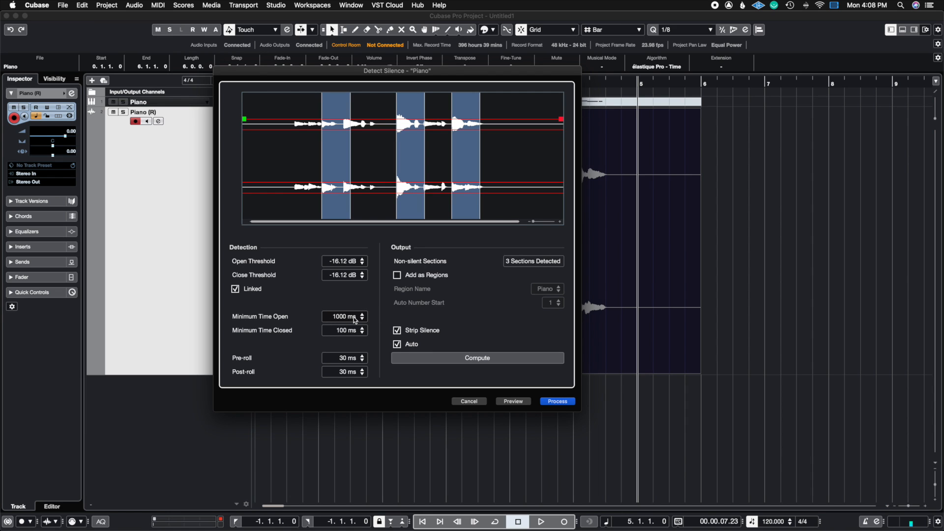
pyautogui.moveTo(345, 317)
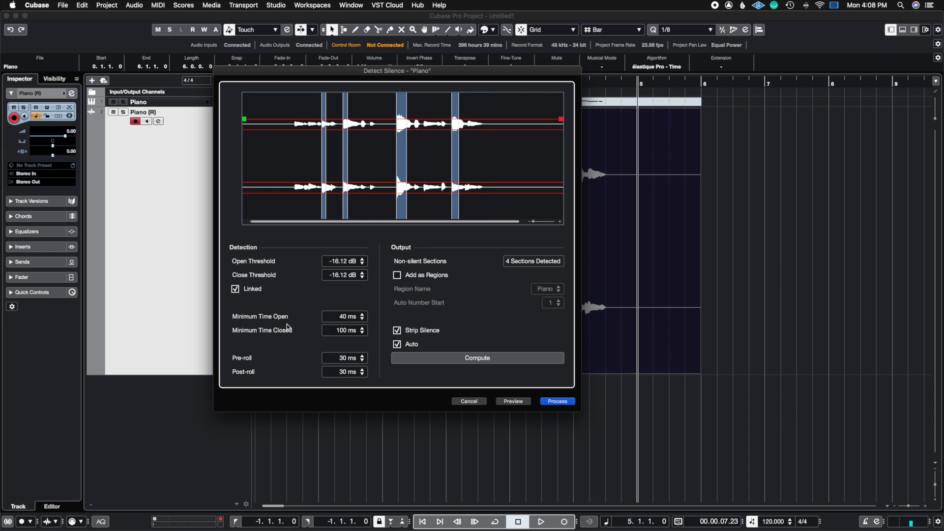
pyautogui.moveTo(397, 183)
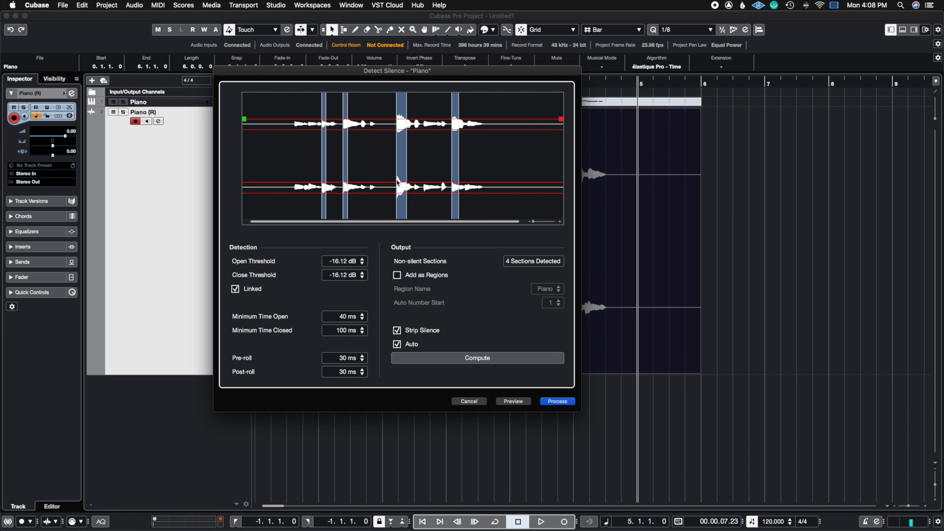
pyautogui.moveTo(405, 174)
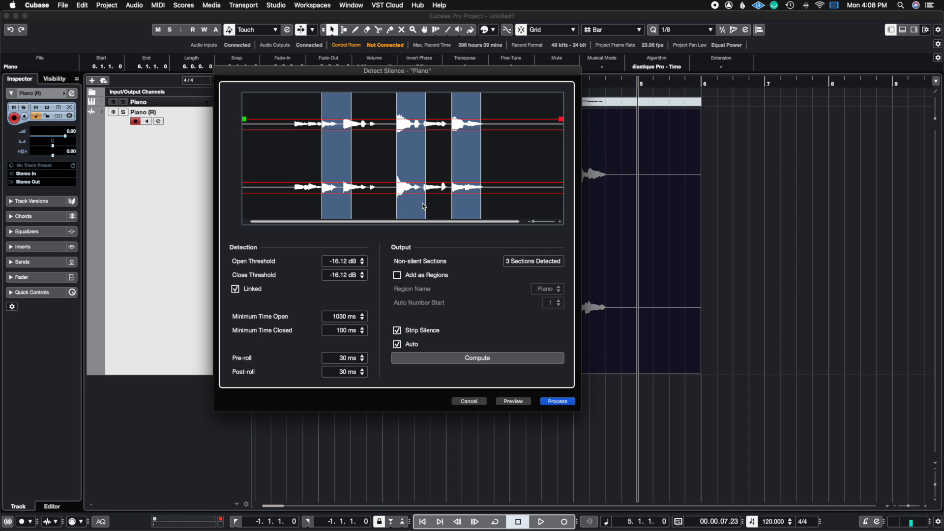
pyautogui.moveTo(421, 192)
pyautogui.write('30')
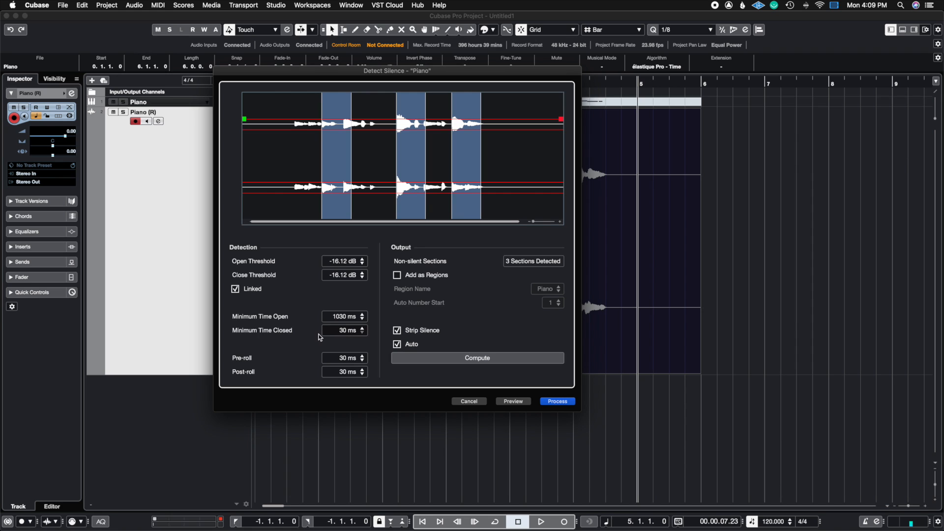
pyautogui.moveTo(341, 335)
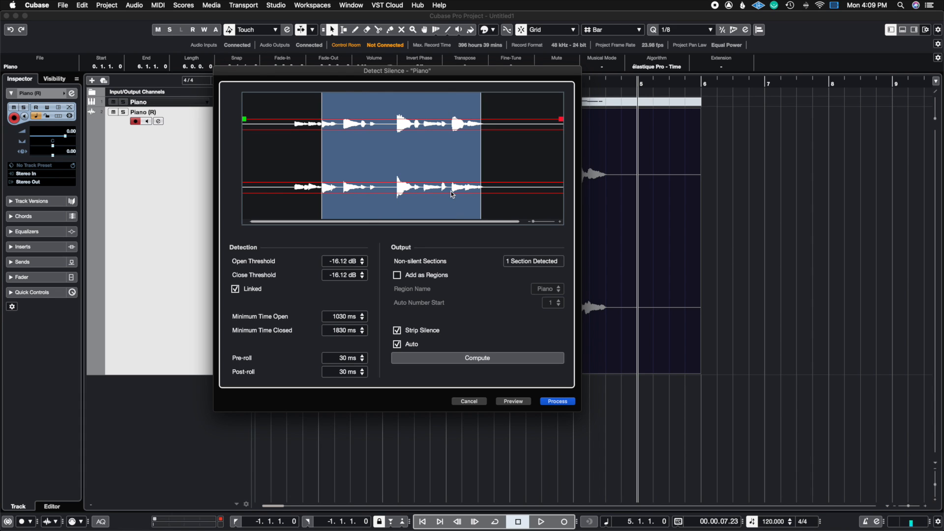
pyautogui.moveTo(449, 207)
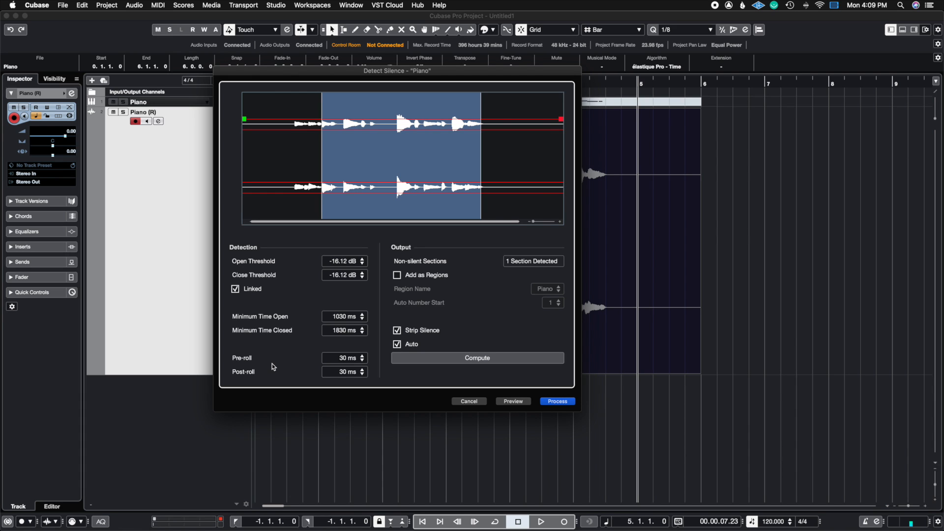
pyautogui.moveTo(395, 196)
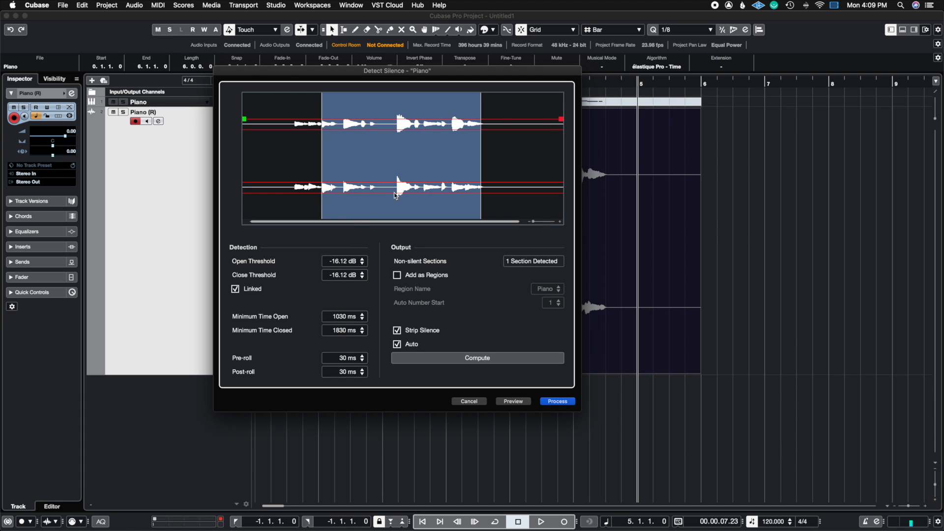
pyautogui.moveTo(286, 273)
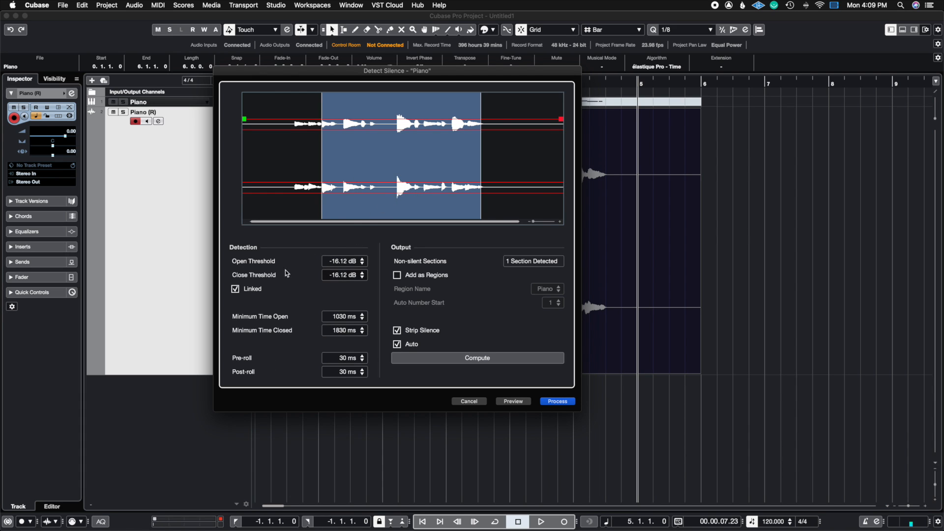
# Raise the linked Open/Close thresholds to about -10.12 dB.
pyautogui.click(361, 263)
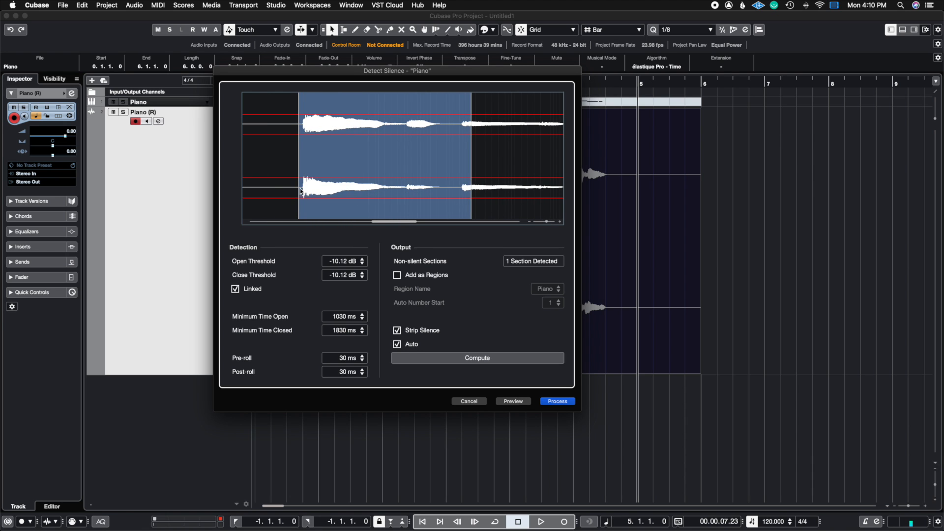
pyautogui.moveTo(305, 205)
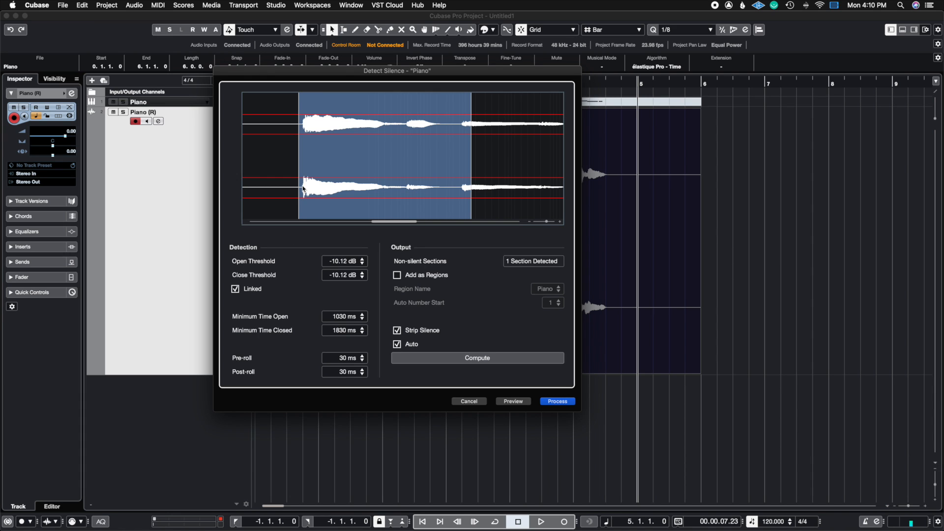
pyautogui.moveTo(312, 182)
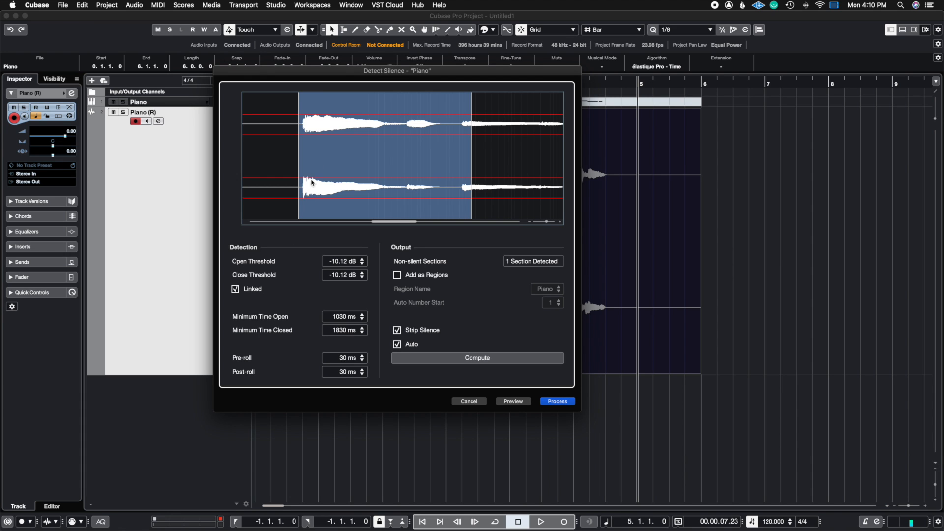
pyautogui.moveTo(223, 358)
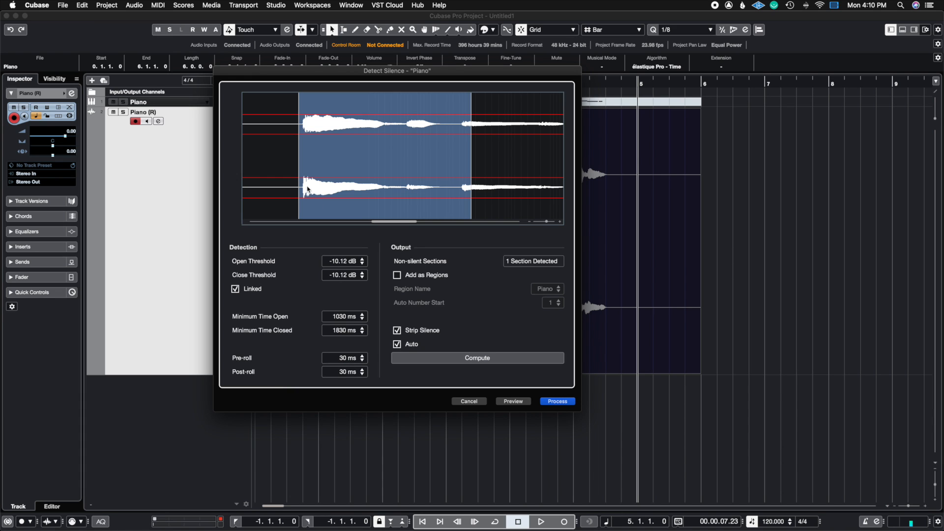
pyautogui.moveTo(306, 190)
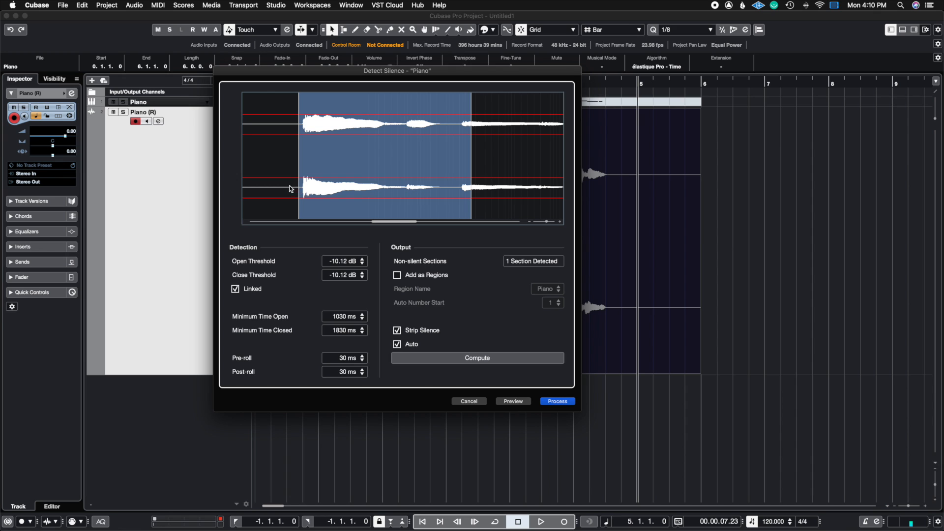
pyautogui.moveTo(305, 186)
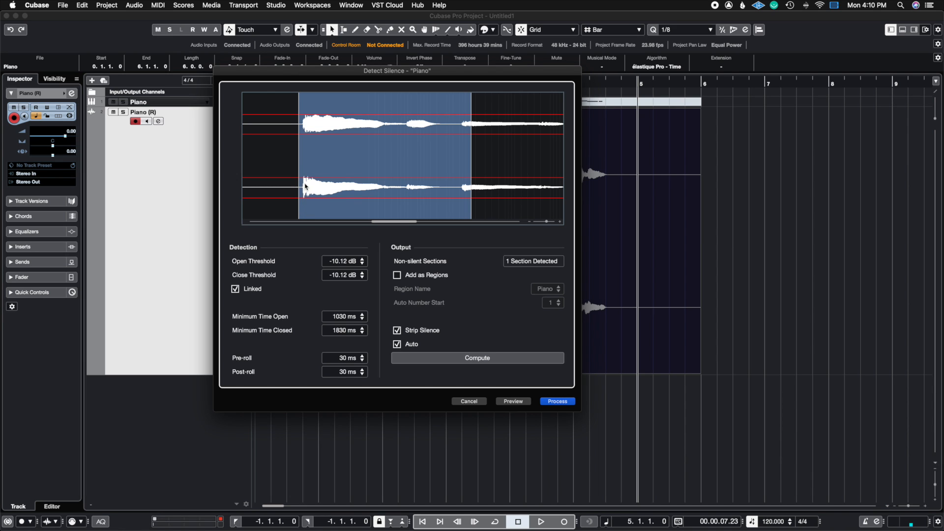
# Increase the pre-roll from 30 ms to 72 ms.
pyautogui.click(362, 356)
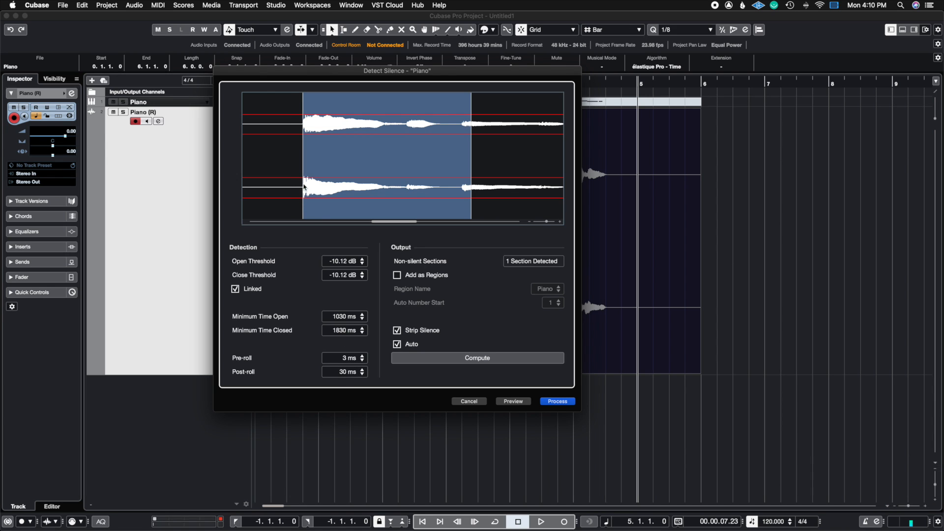
pyautogui.write('39')
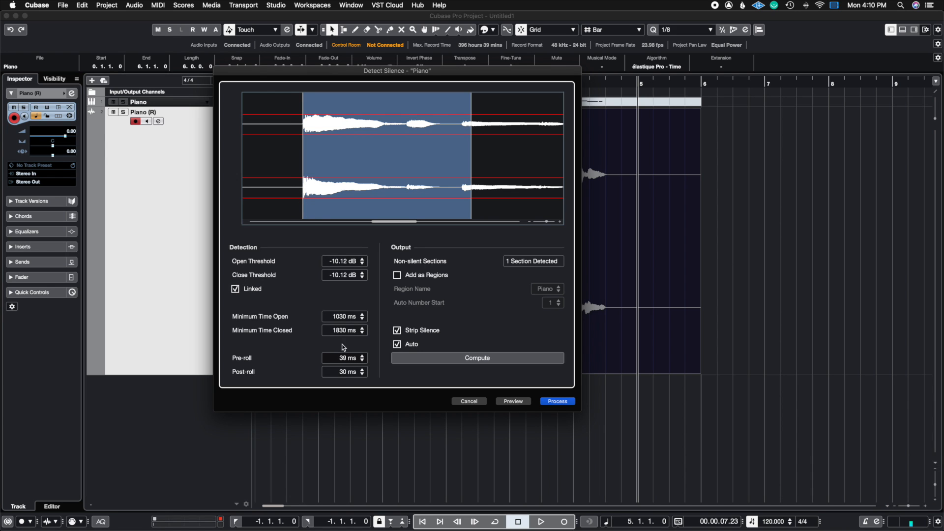
pyautogui.click(362, 356)
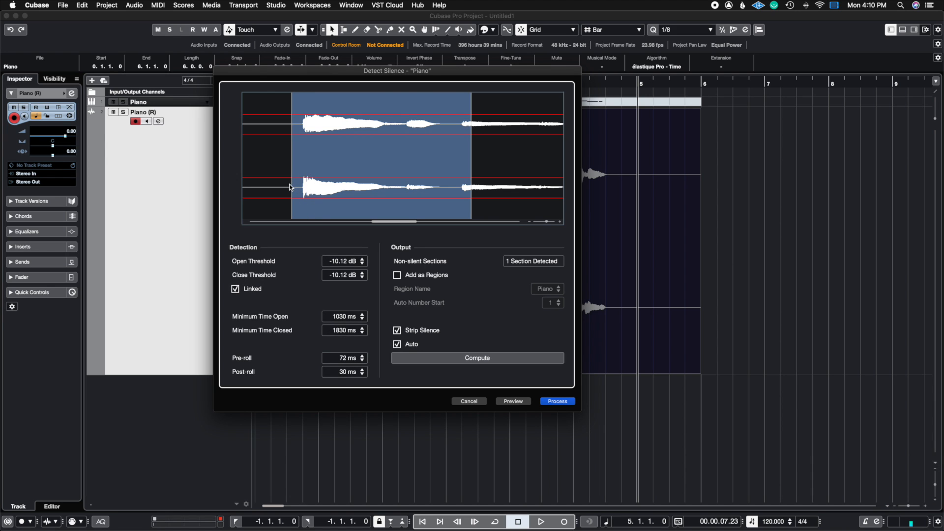
pyautogui.moveTo(316, 203)
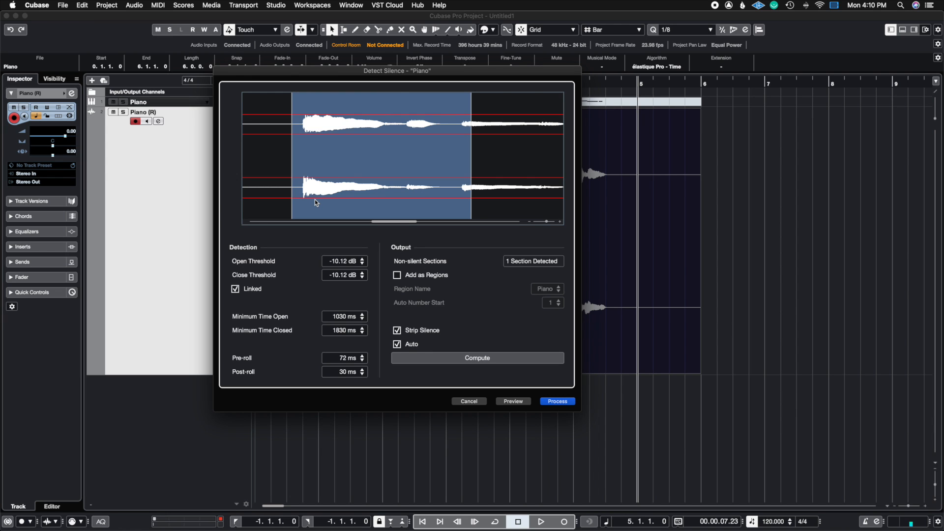
pyautogui.moveTo(306, 198)
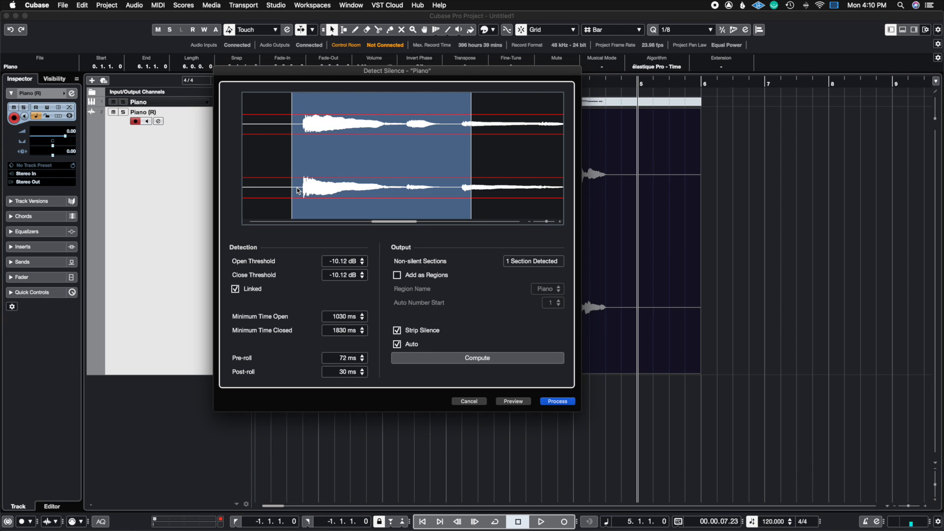
pyautogui.moveTo(373, 353)
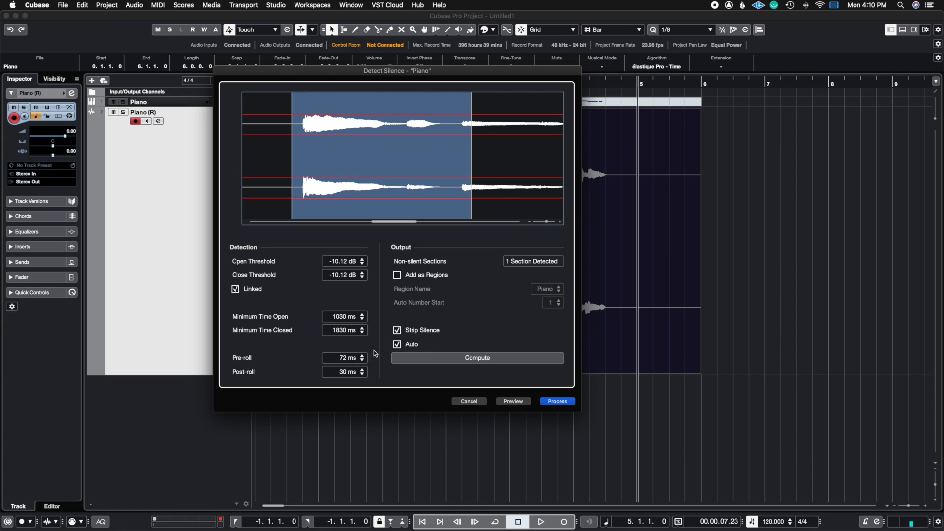
pyautogui.moveTo(454, 199)
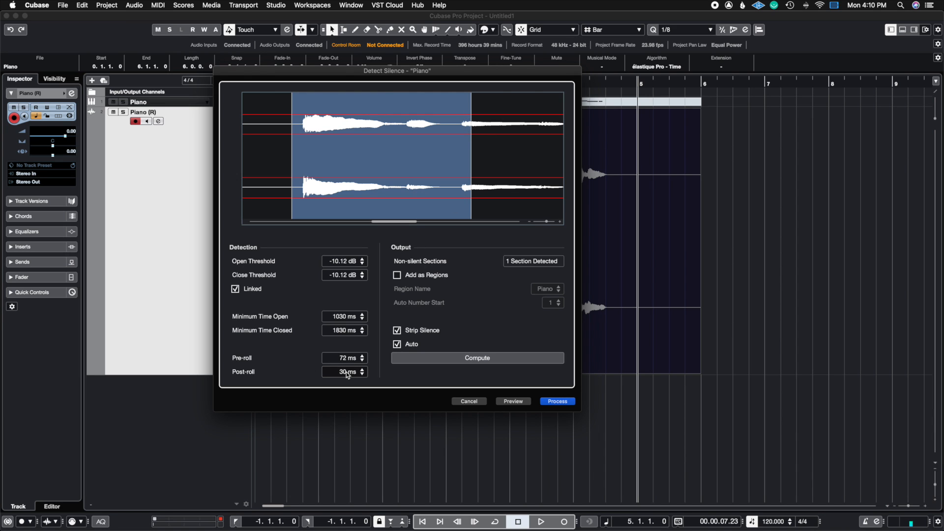
# Set post-roll to 0 ms, thresholds to -9.12 dB and minimum open time to 1000 ms.
pyautogui.click(362, 373)
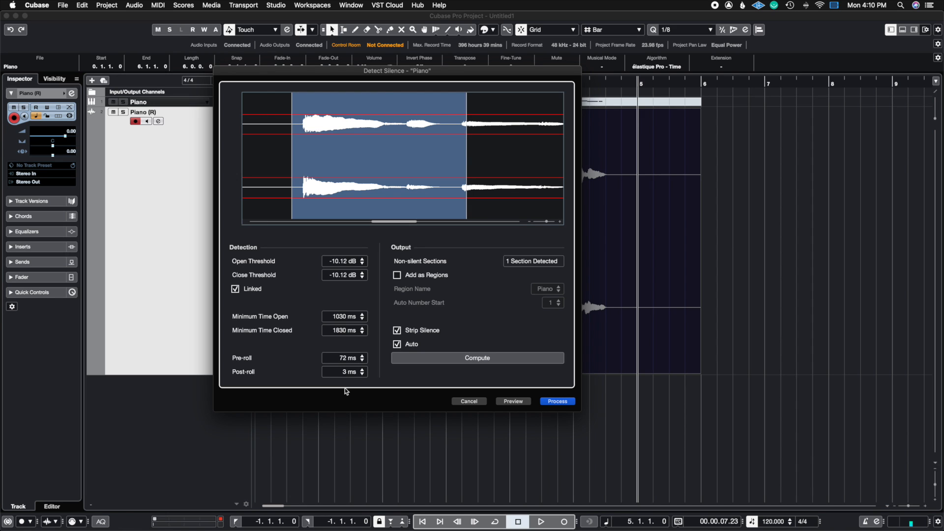
pyautogui.click(361, 373)
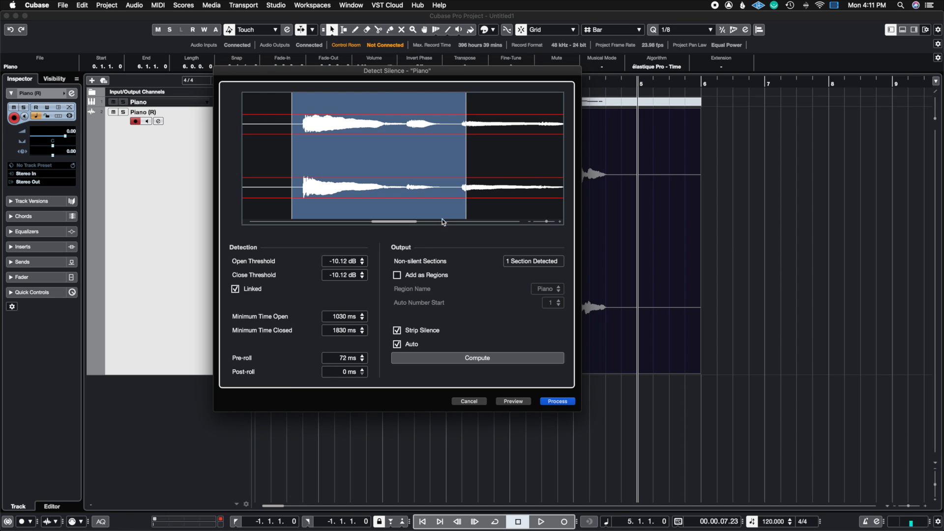
pyautogui.click(361, 369)
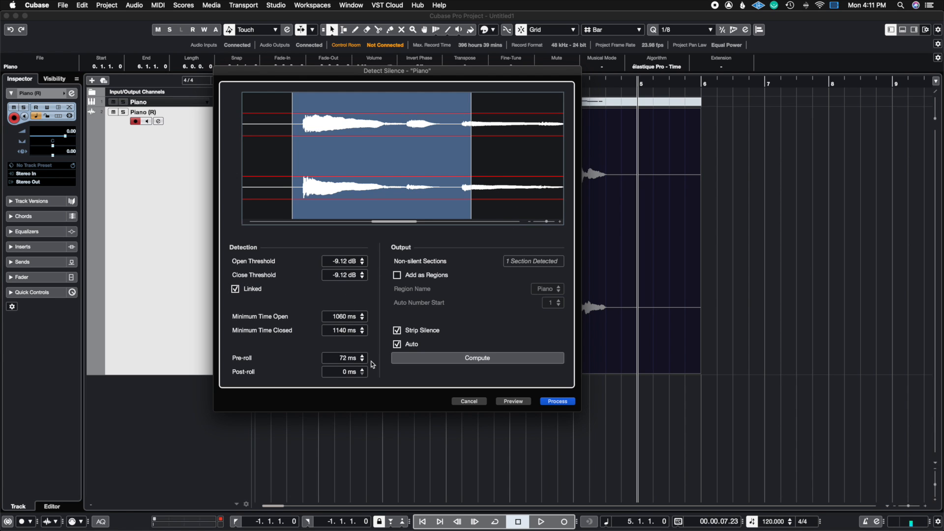
pyautogui.moveTo(478, 141)
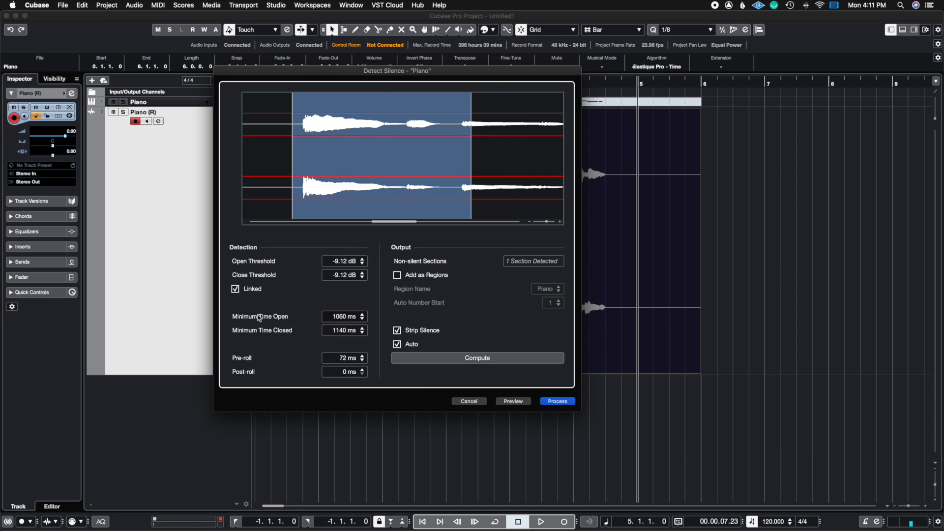
pyautogui.moveTo(346, 317)
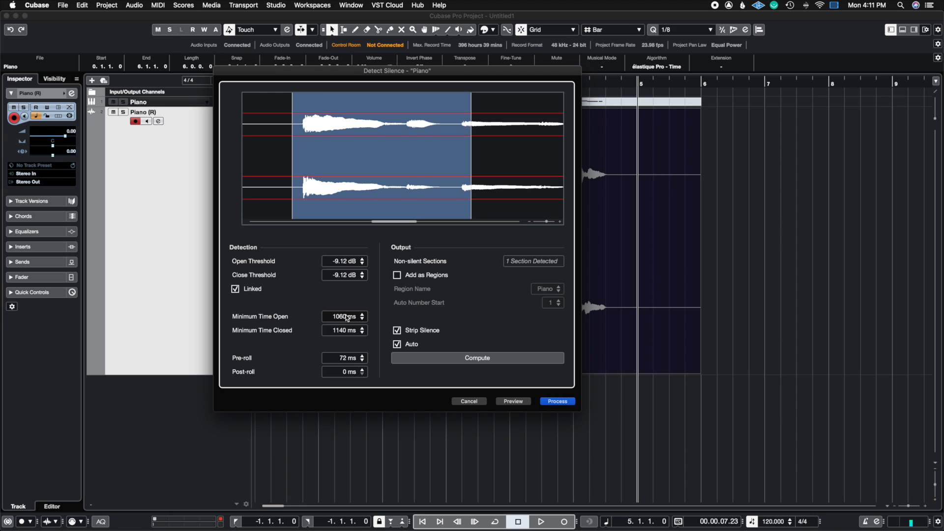
pyautogui.click(361, 318)
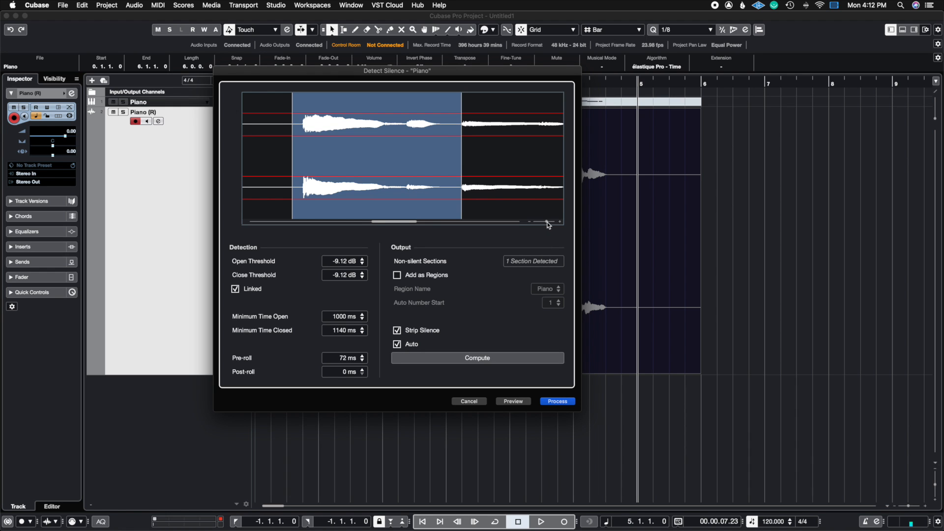
pyautogui.moveTo(545, 222); pyautogui.dragTo(532, 221)
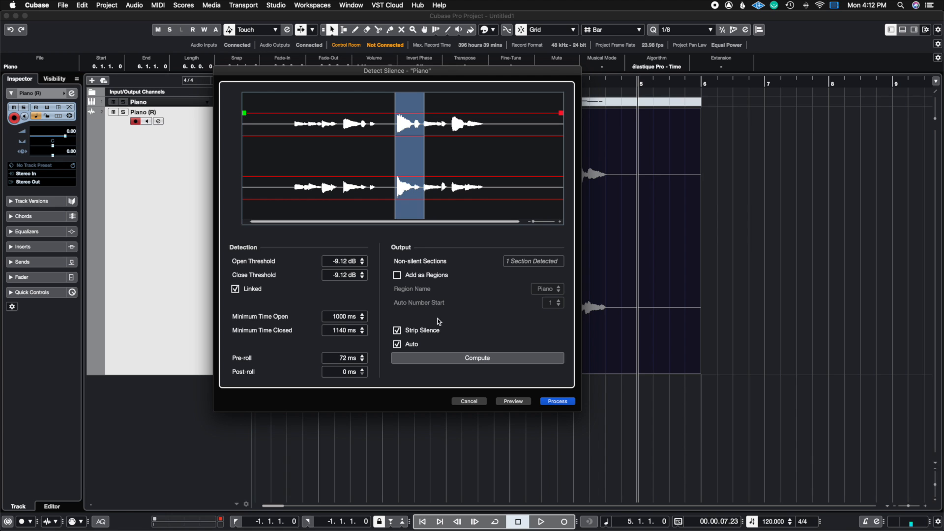
pyautogui.click(556, 401)
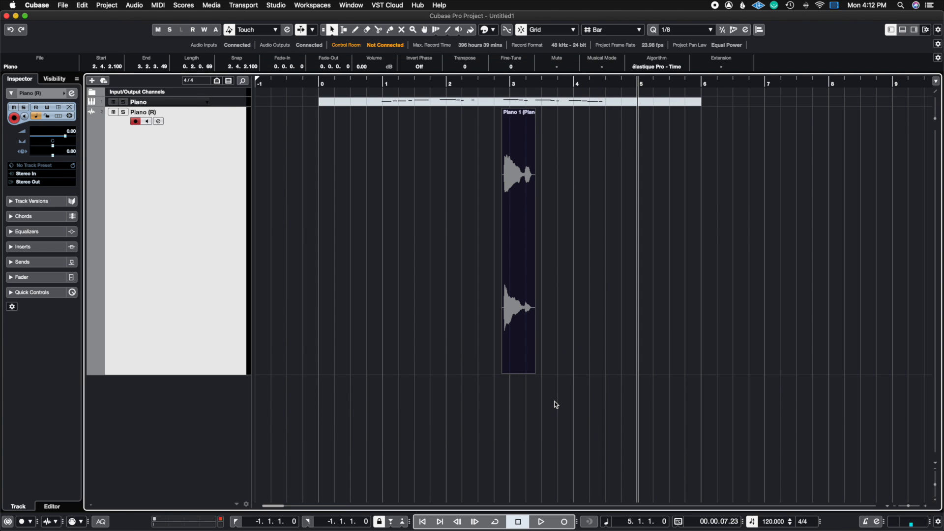
pyautogui.click(107, 5)
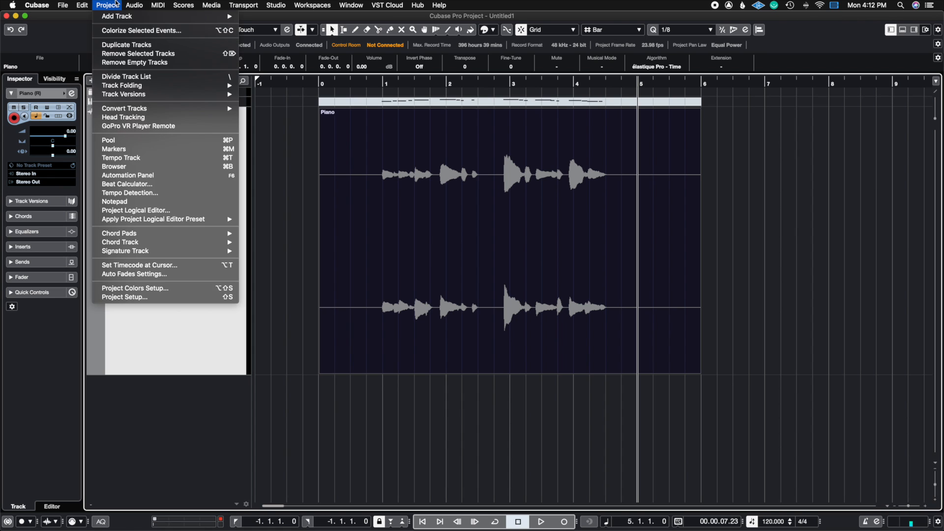
pyautogui.click(133, 5)
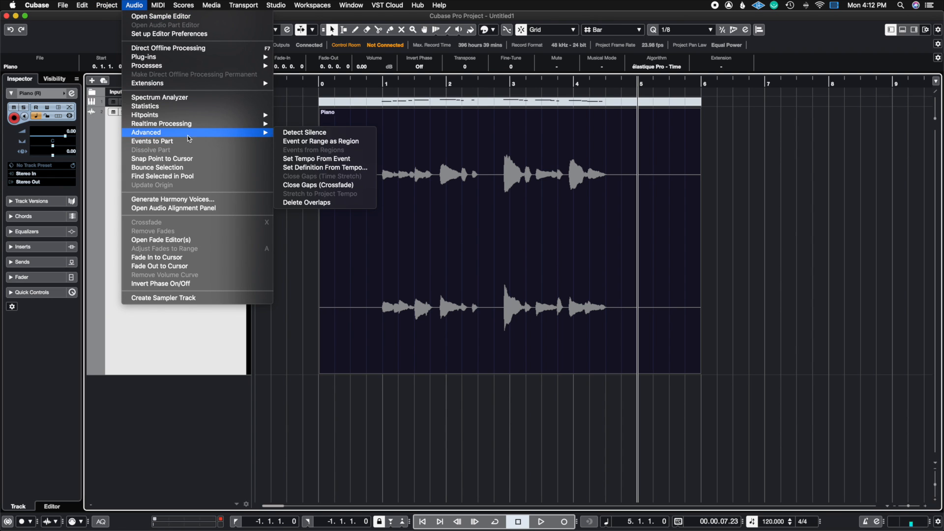
pyautogui.click(303, 132)
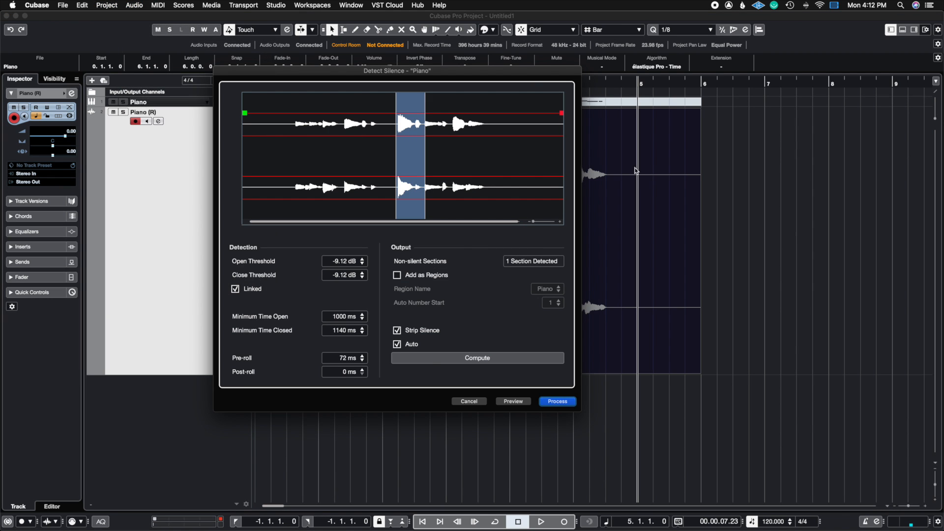
pyautogui.moveTo(471, 263)
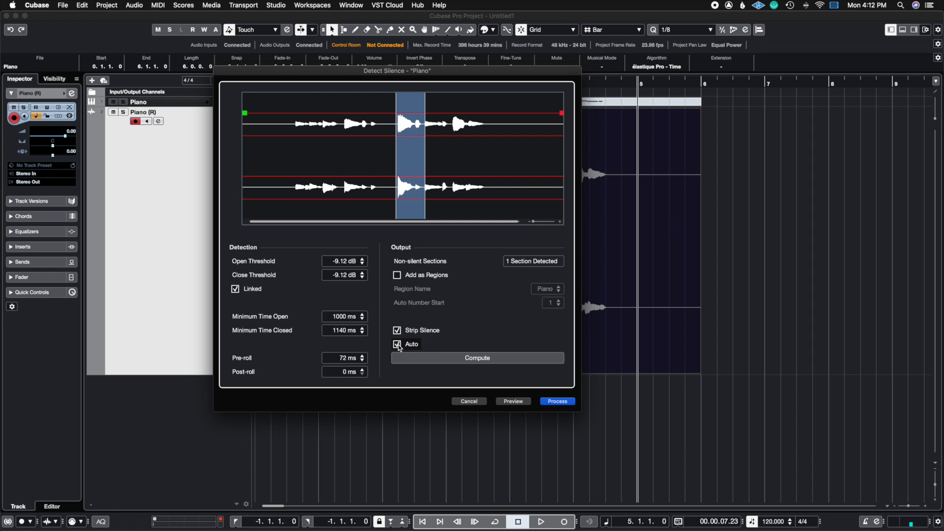
# Toggle Auto off and on twice, leaving it enabled with thresholds at -11.10 dB.
pyautogui.click(397, 344)
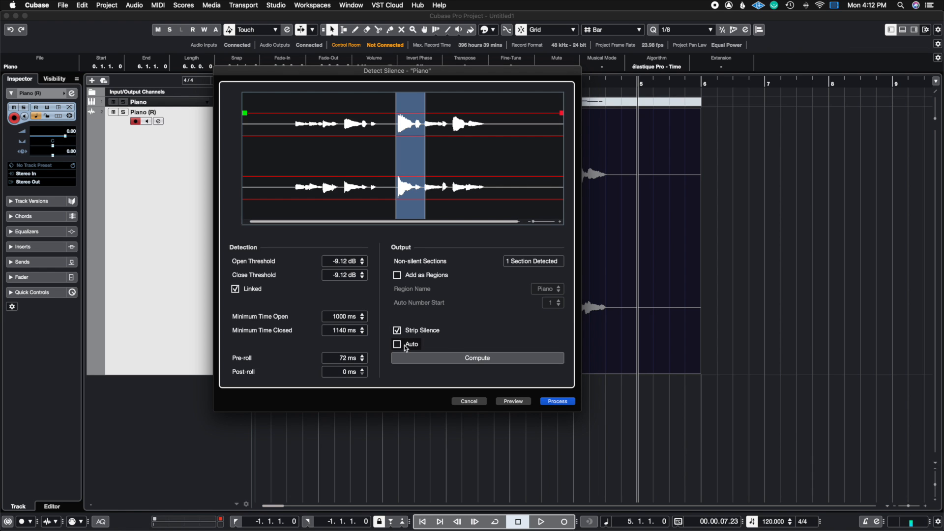
pyautogui.click(396, 343)
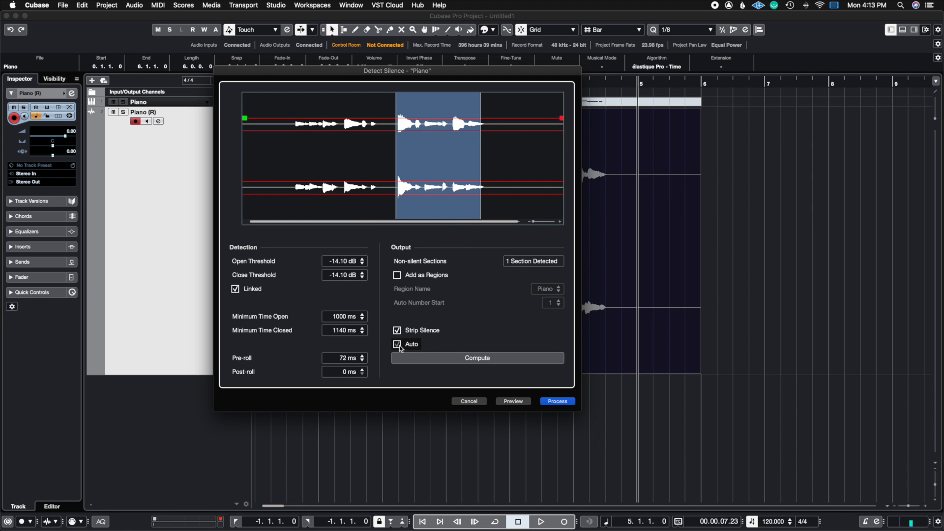
pyautogui.click(396, 343)
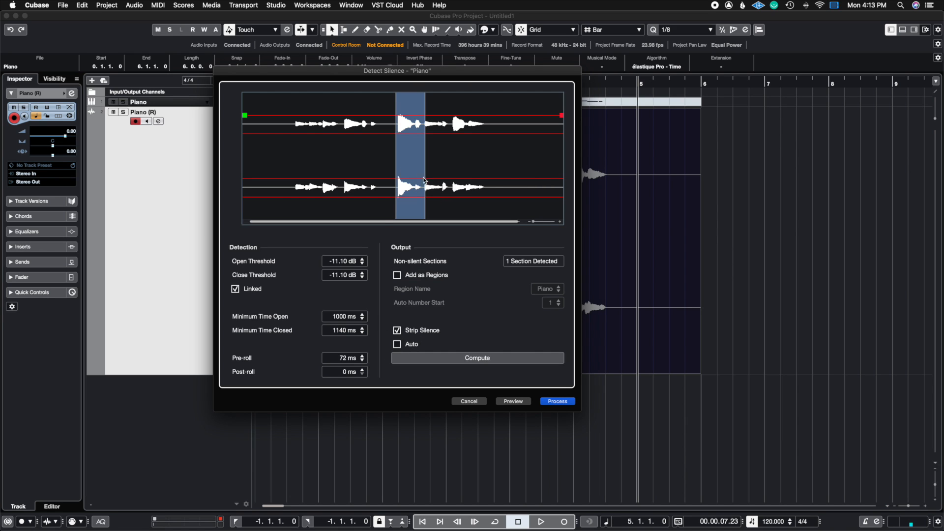
pyautogui.moveTo(397, 307)
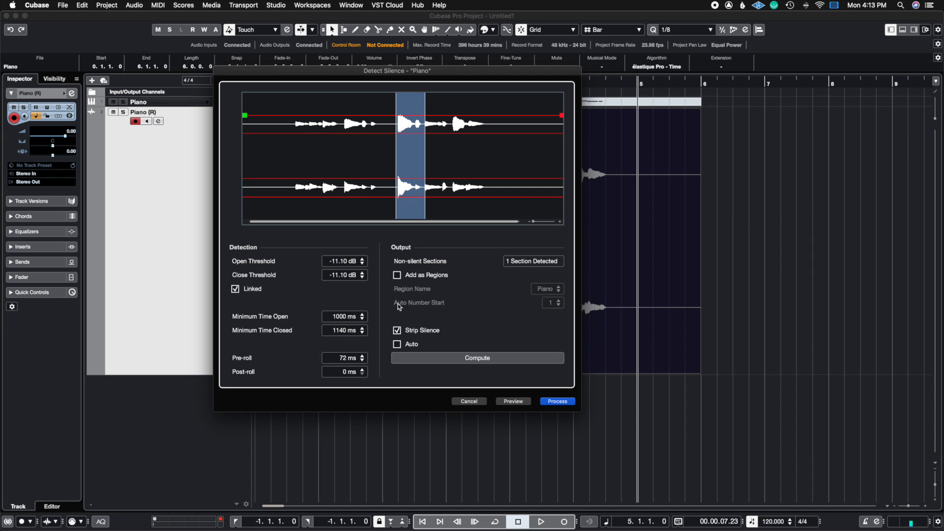
pyautogui.click(397, 344)
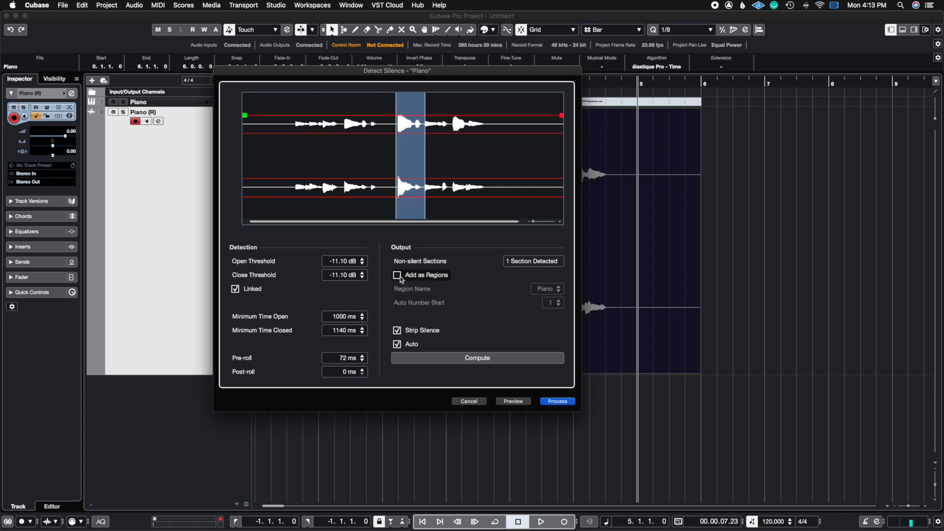
# Toggle Add as Regions and process silence detection on the Piano event.
pyautogui.click(397, 275)
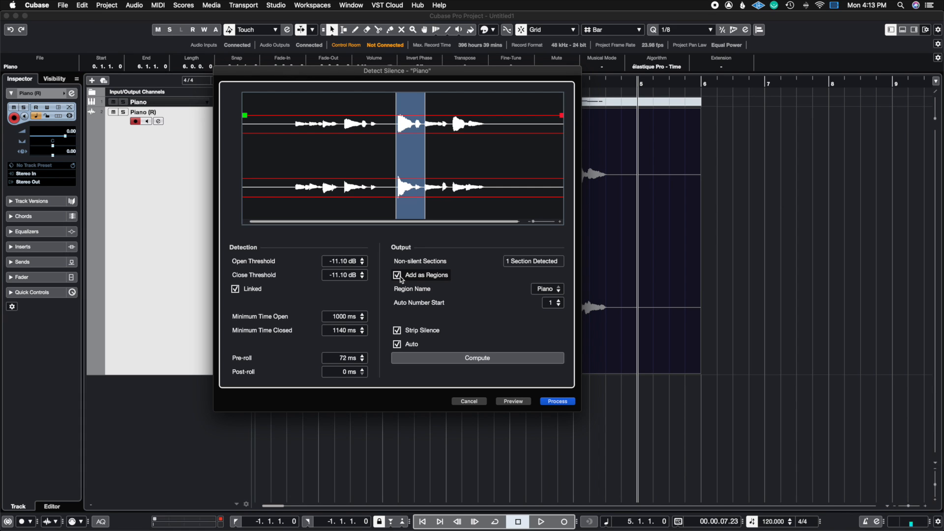
pyautogui.click(397, 275)
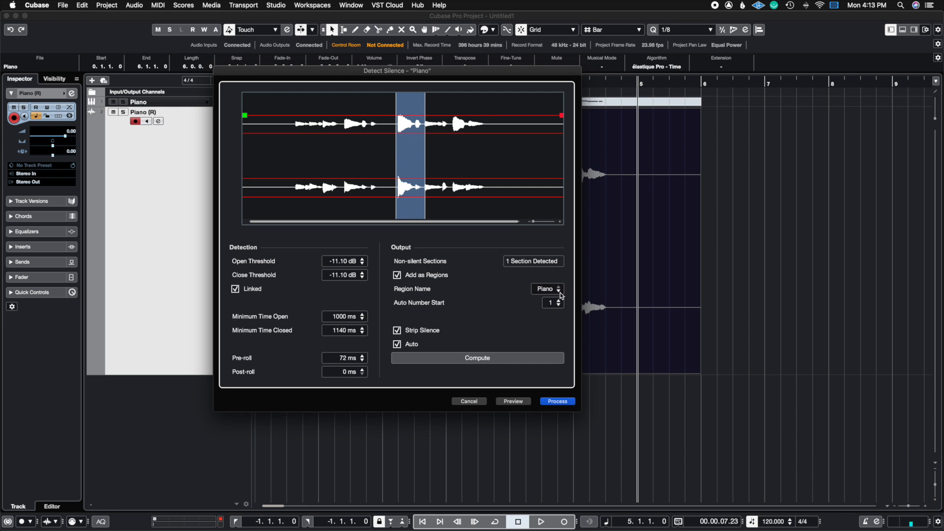
pyautogui.moveTo(558, 305)
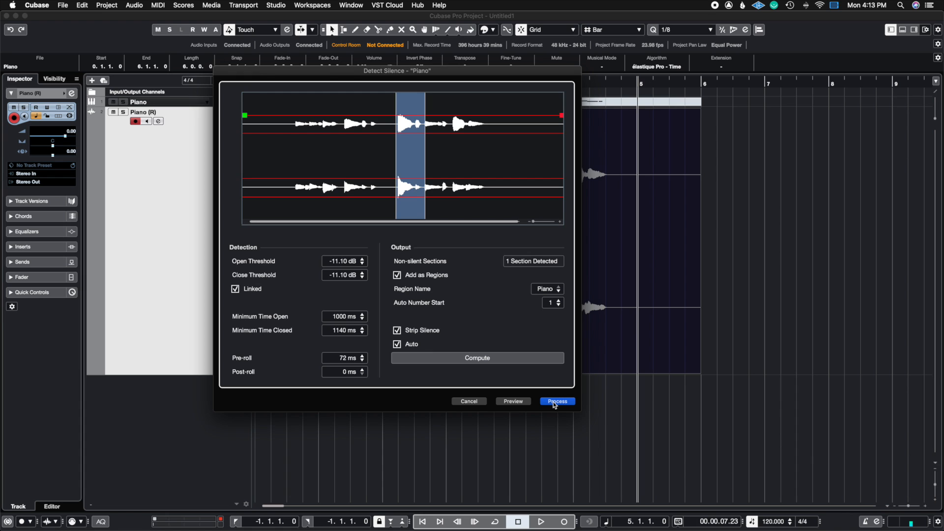
pyautogui.click(555, 401)
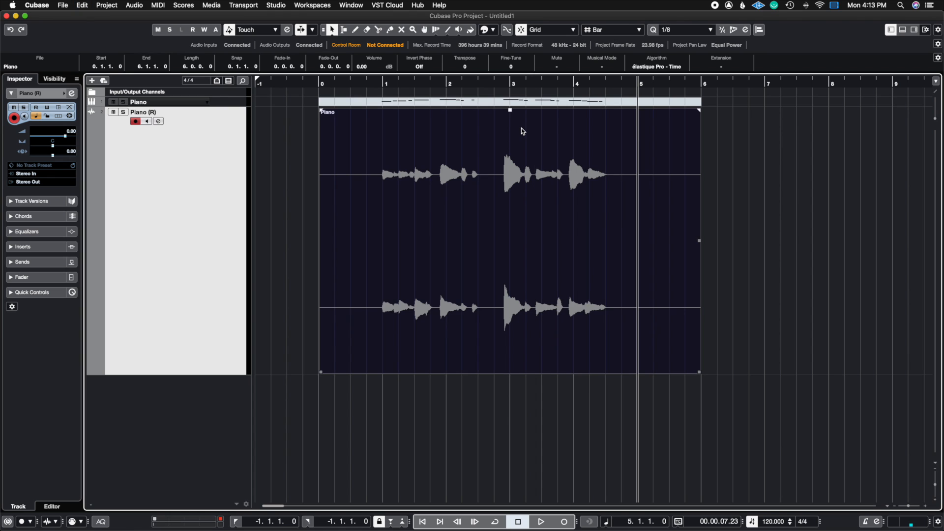
# Rerun Detect Silence at -16.10 dB threshold and 670 ms minimum open time, then process.
pyautogui.click(134, 5)
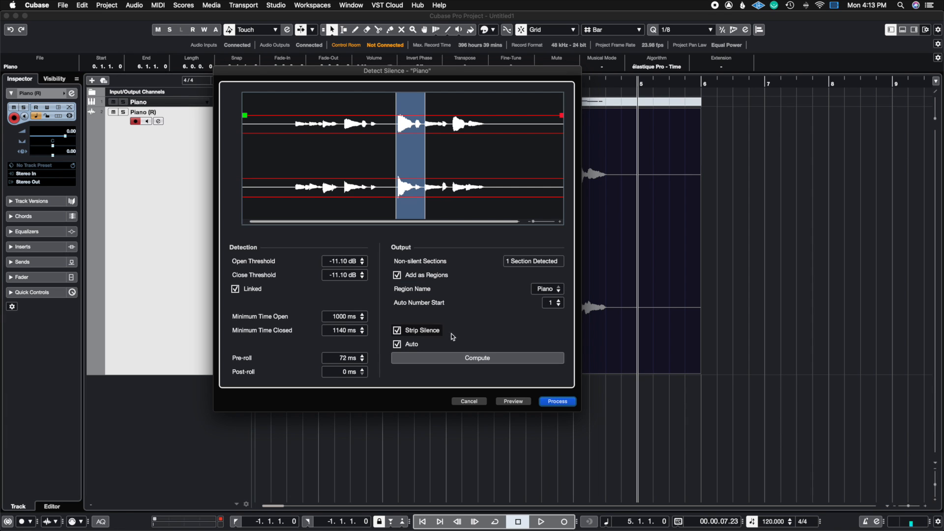
pyautogui.click(362, 263)
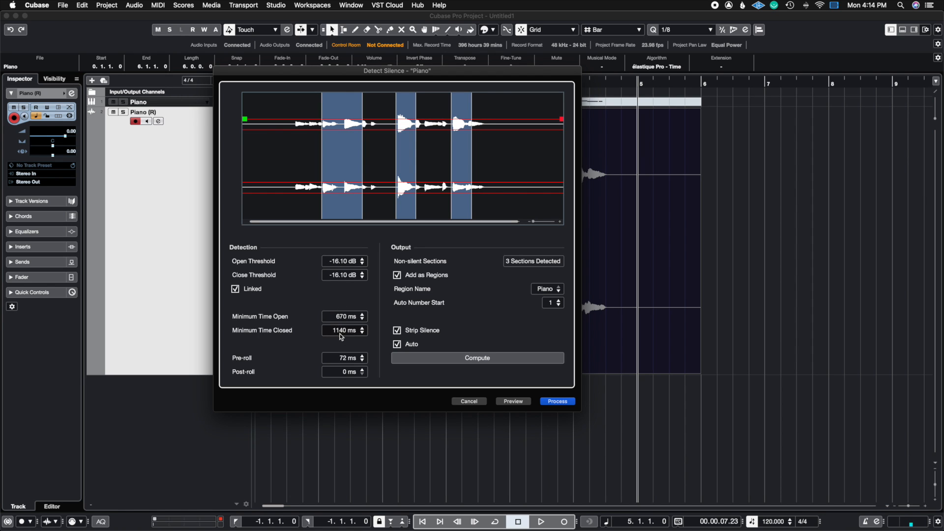
pyautogui.click(556, 401)
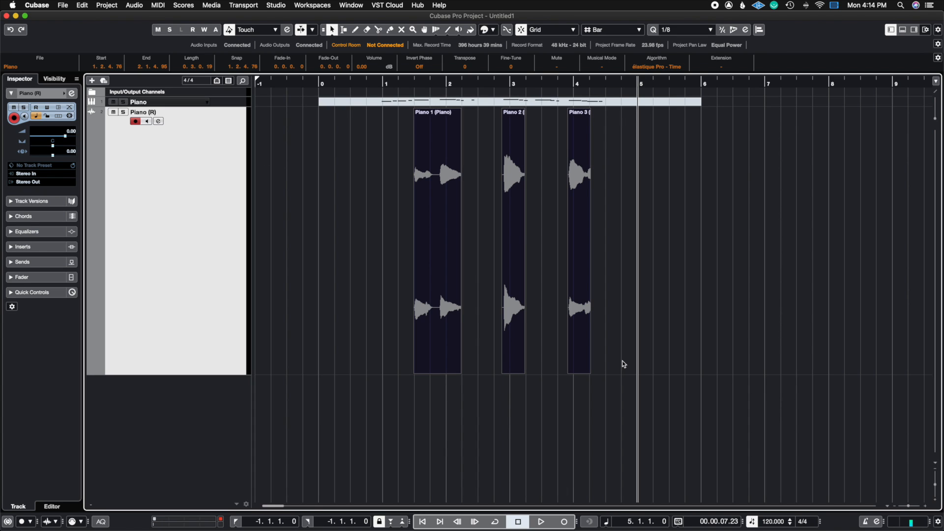
pyautogui.moveTo(488, 218)
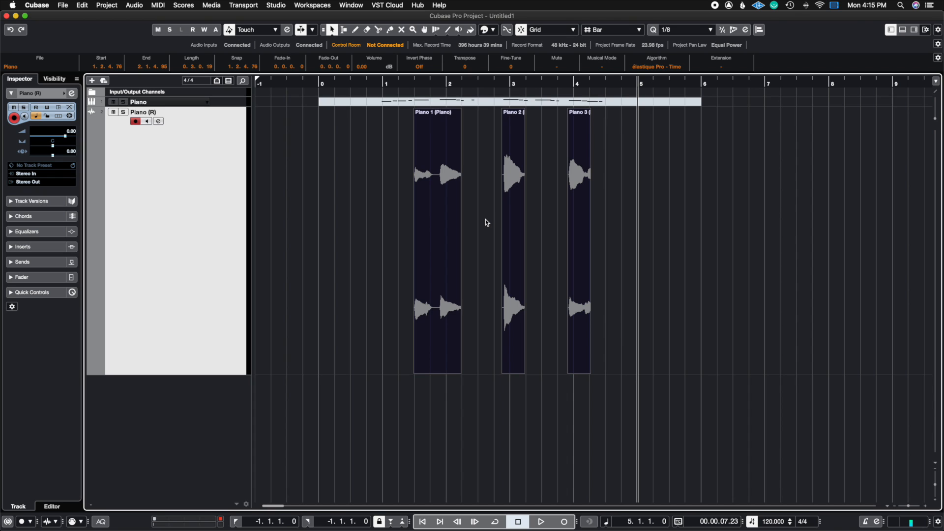
pyautogui.moveTo(486, 253)
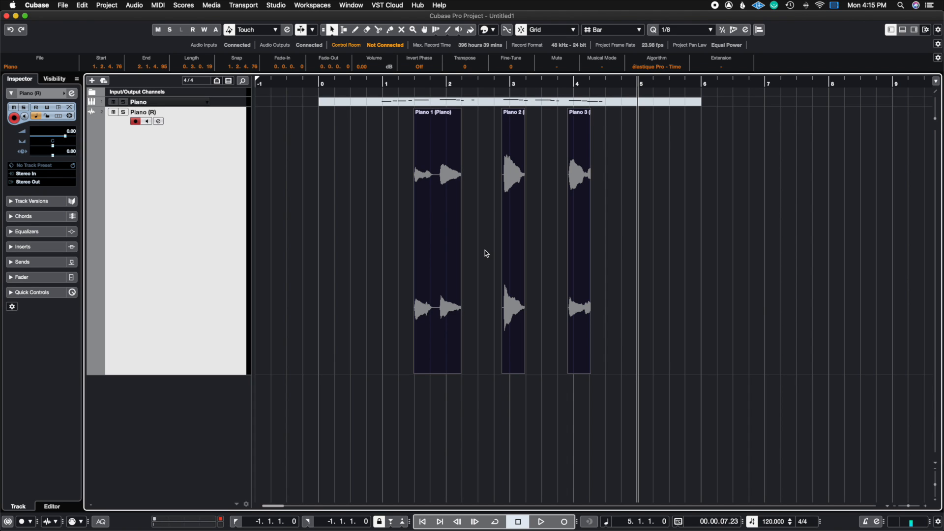